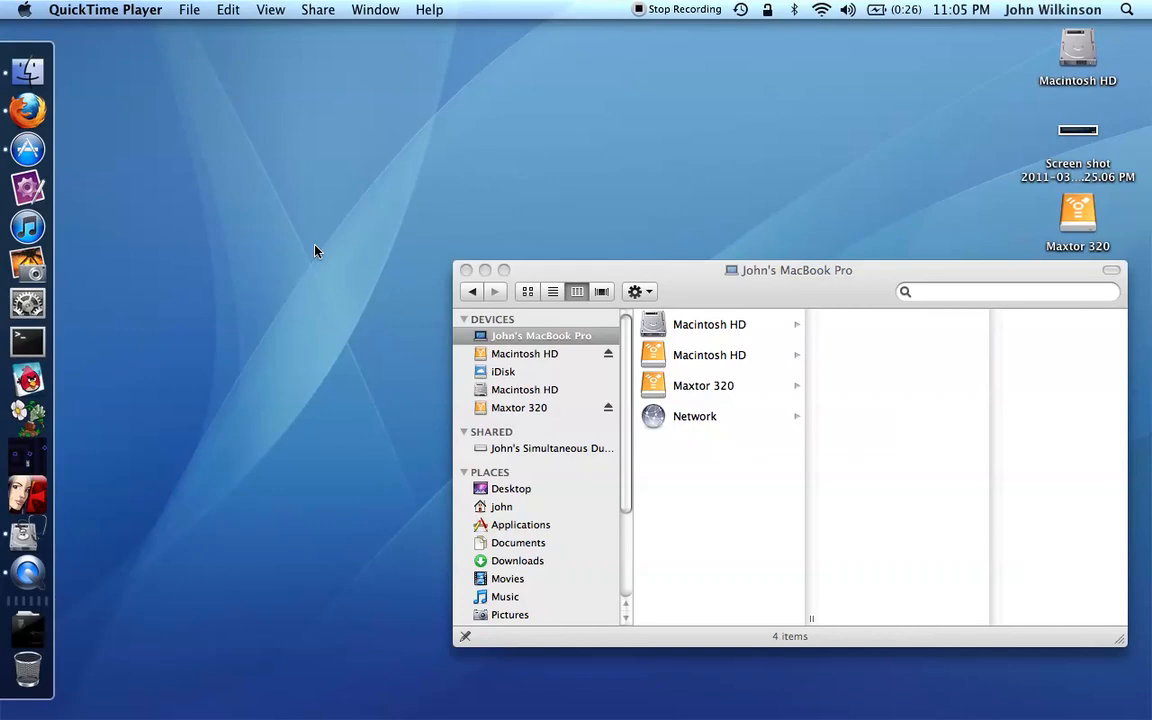
{"action": "mouse_move", "coordinate": [376, 347]}
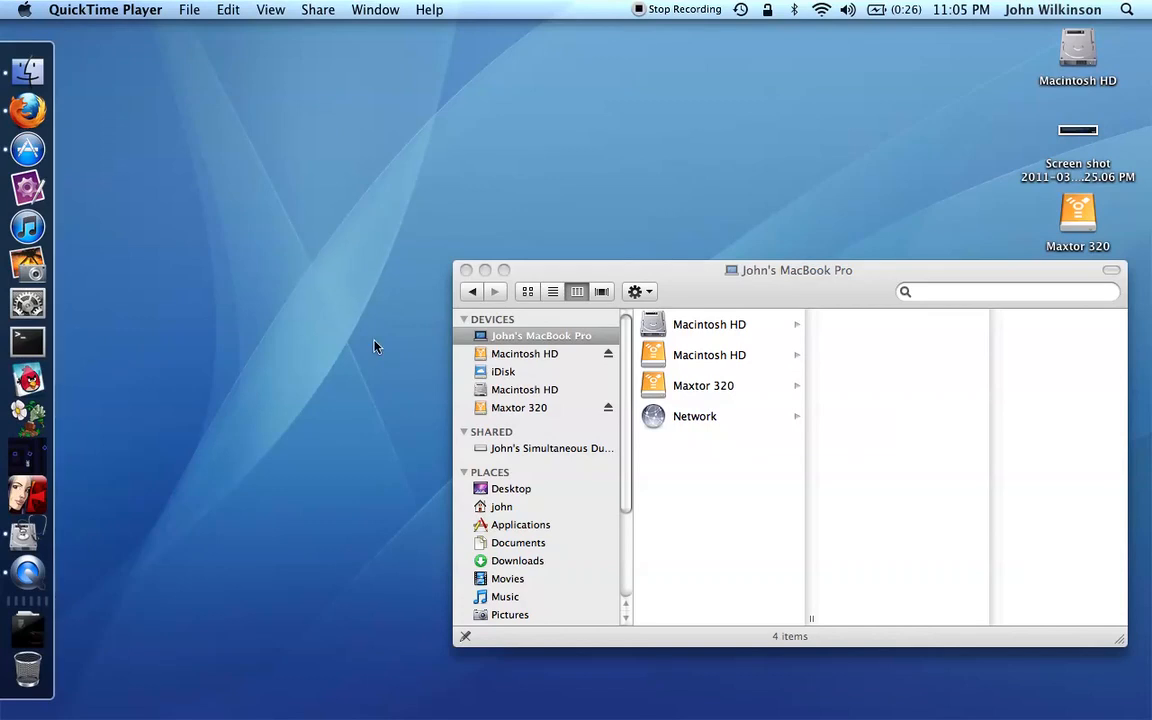
{"action": "mouse_move", "coordinate": [490, 362]}
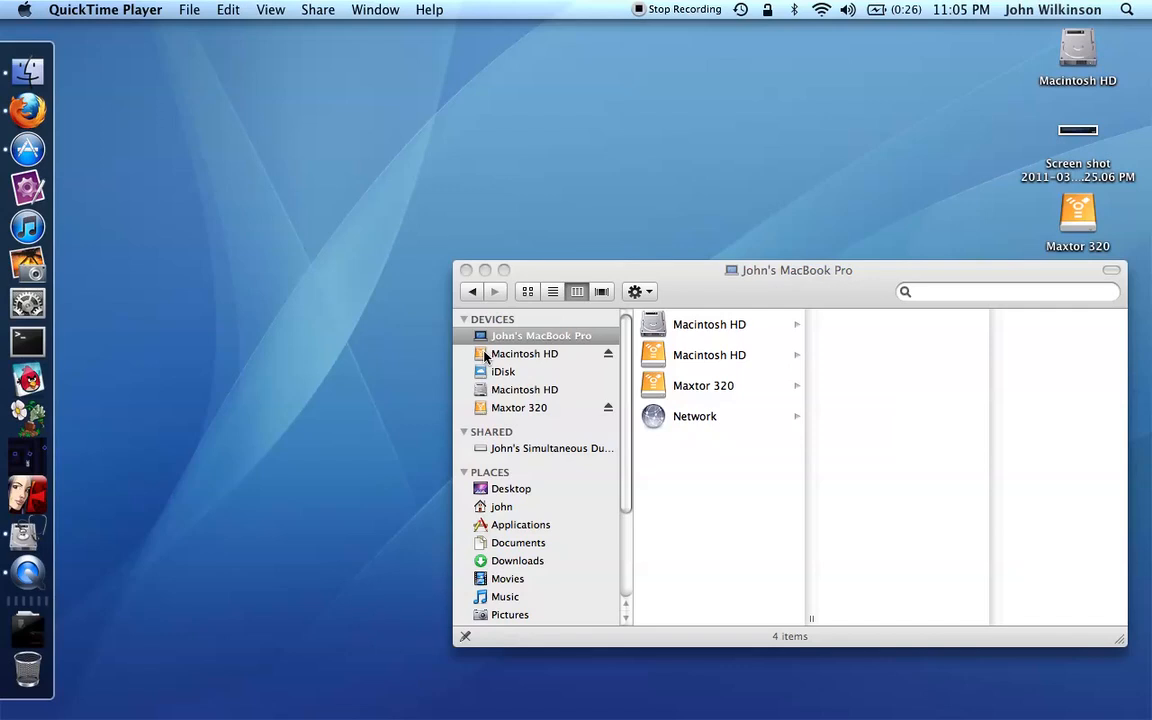
{"action": "mouse_move", "coordinate": [478, 414]}
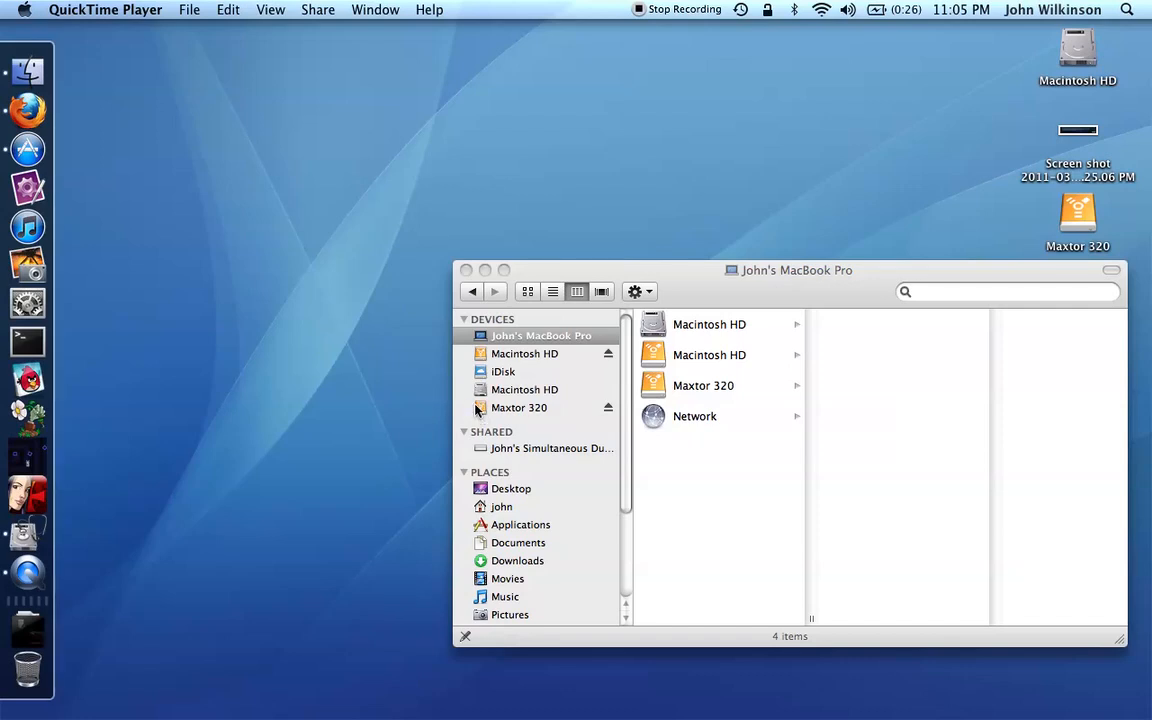
{"action": "mouse_move", "coordinate": [520, 412]}
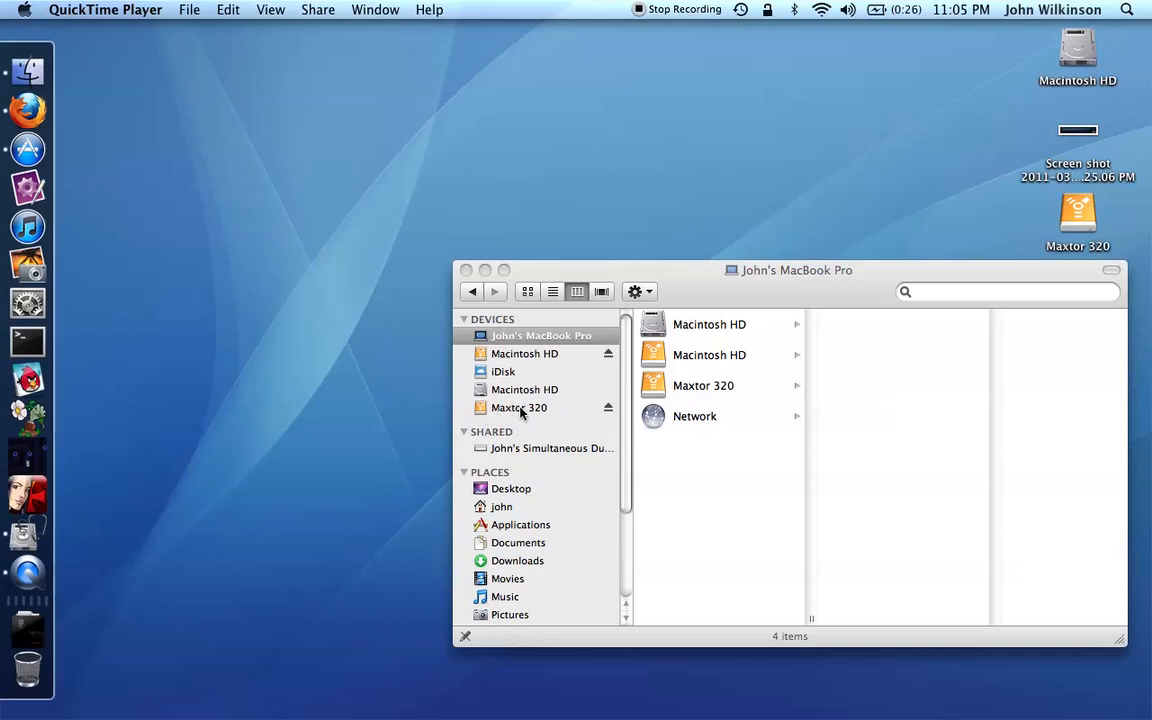
{"action": "mouse_move", "coordinate": [546, 415]}
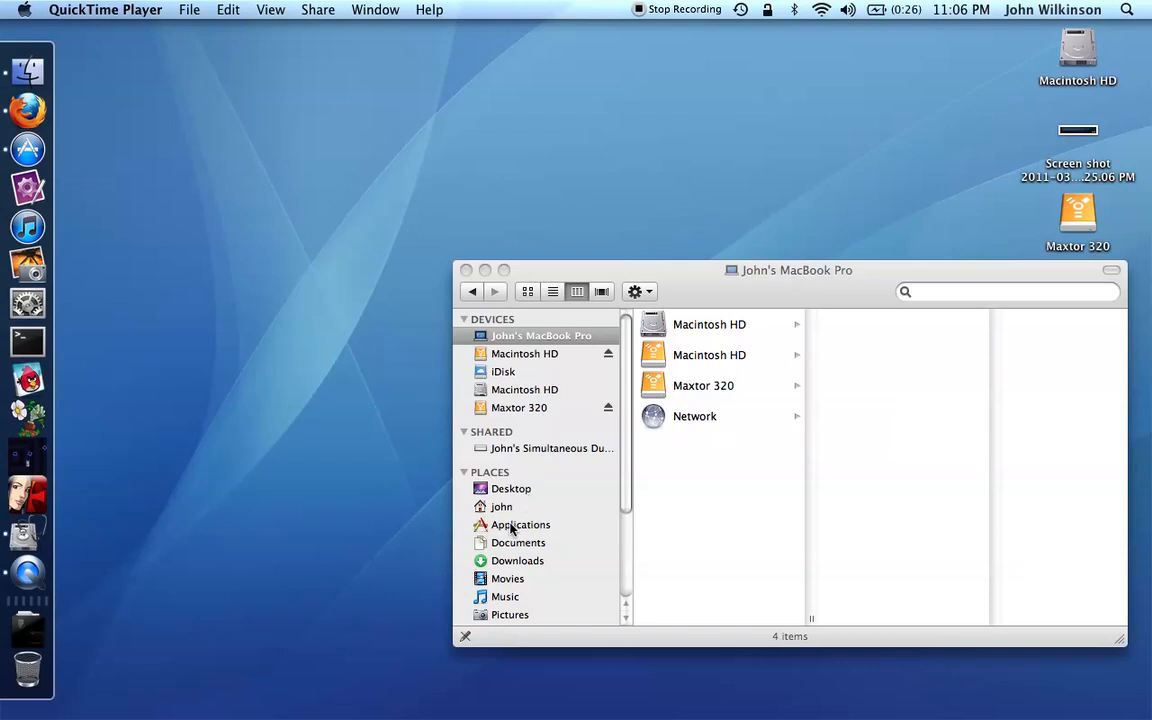
Step: Open the Utilities folder inside Applications in Finder
{"action": "left_click", "coordinate": [521, 524]}
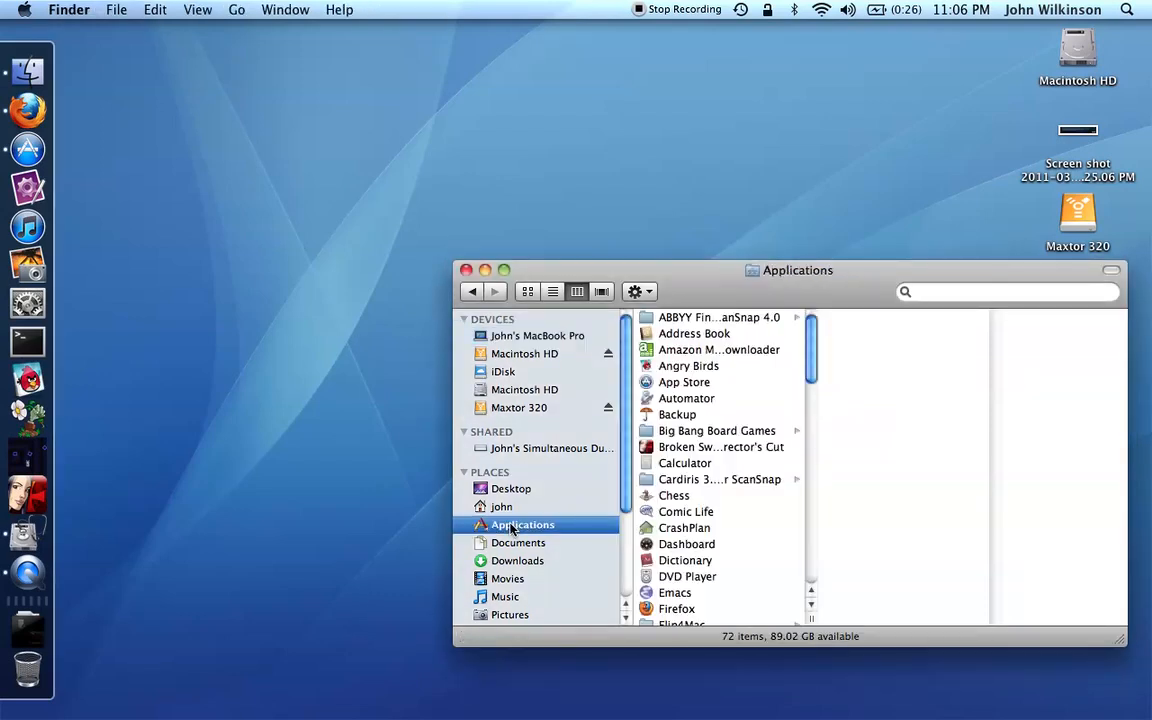
{"action": "scroll", "scroll_direction": "down", "scroll_amount": 3}
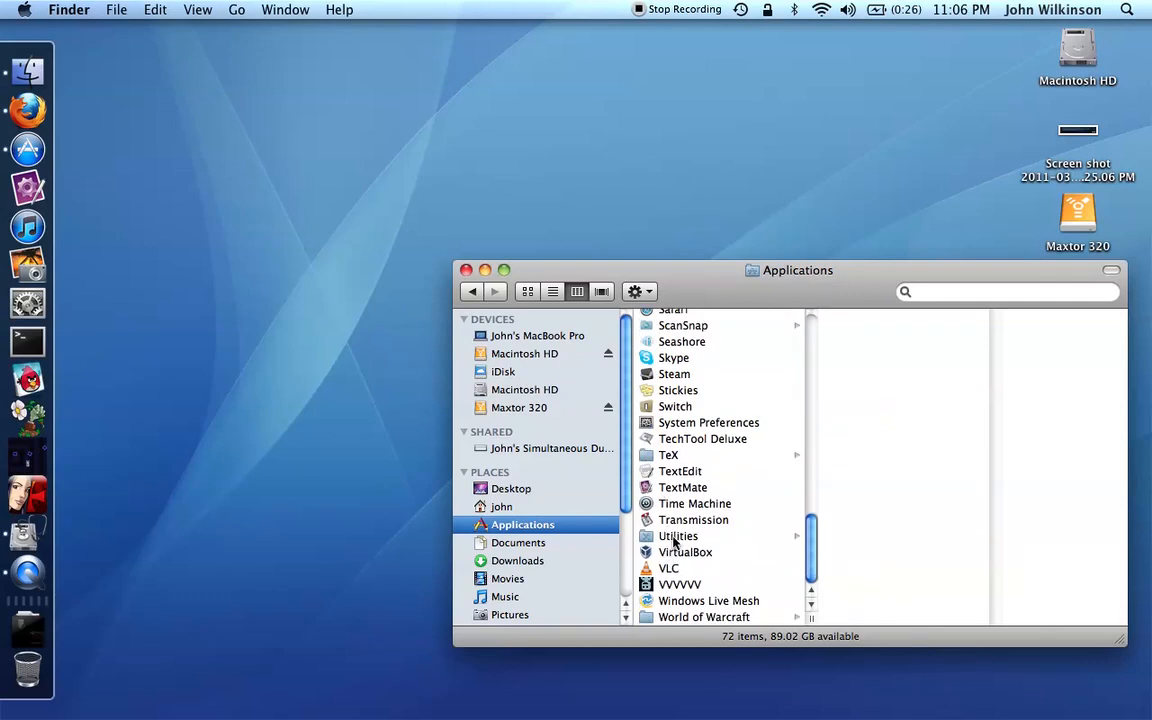
{"action": "left_click", "coordinate": [678, 536]}
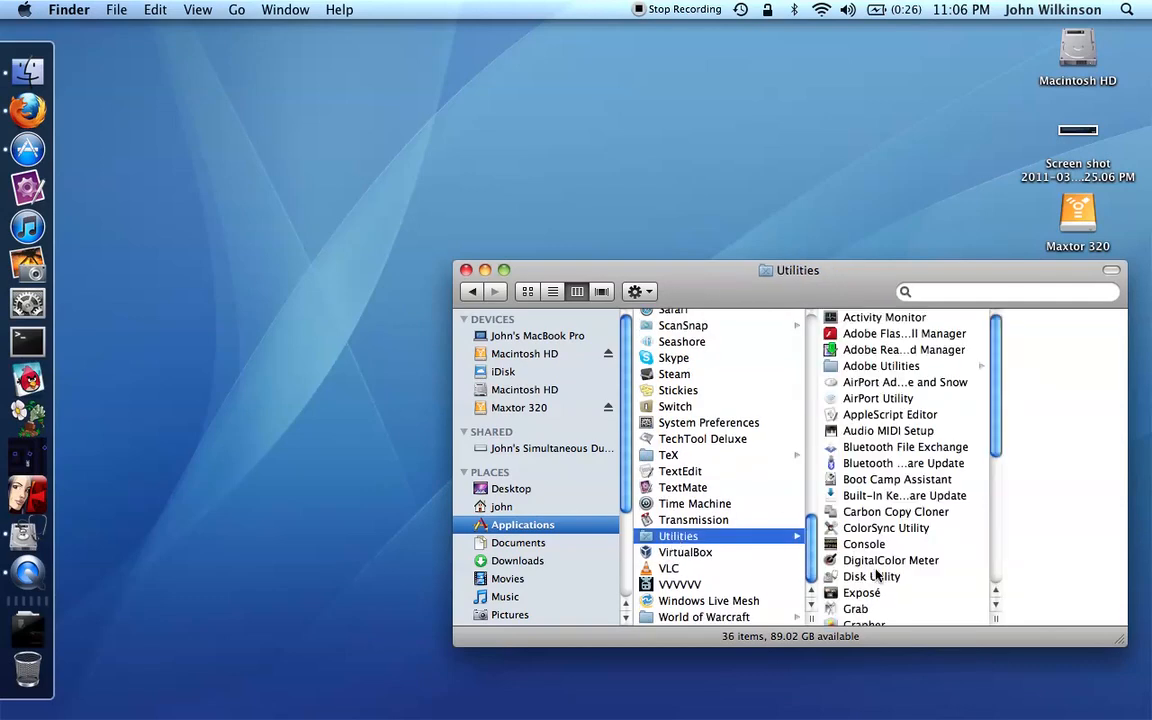
Step: Launch Disk Utility, select the Maxtor 320 volume, and show the File menu
{"action": "double_click", "coordinate": [872, 576]}
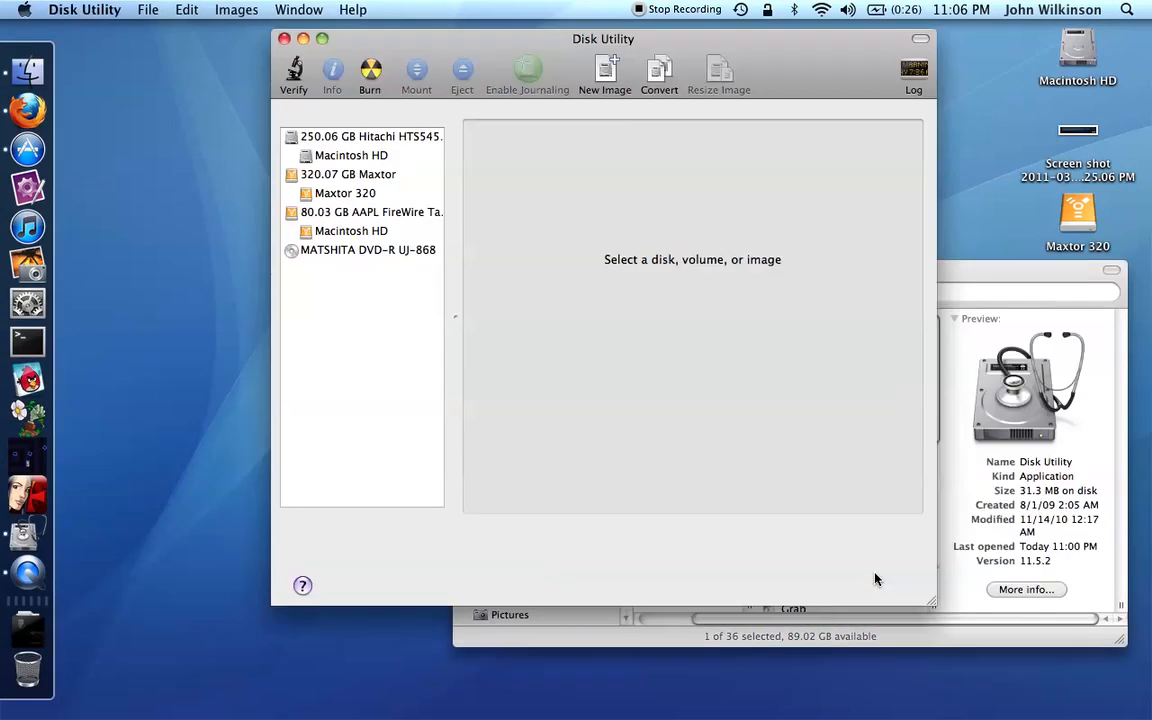
{"action": "mouse_move", "coordinate": [596, 366]}
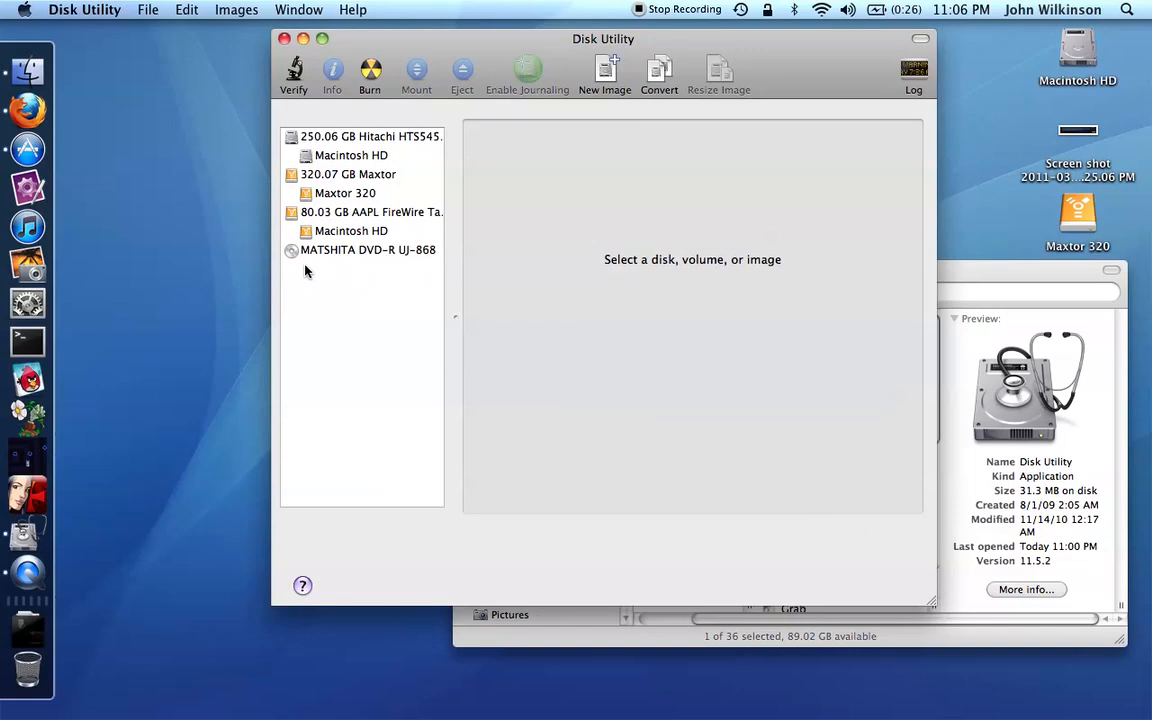
{"action": "mouse_move", "coordinate": [342, 220]}
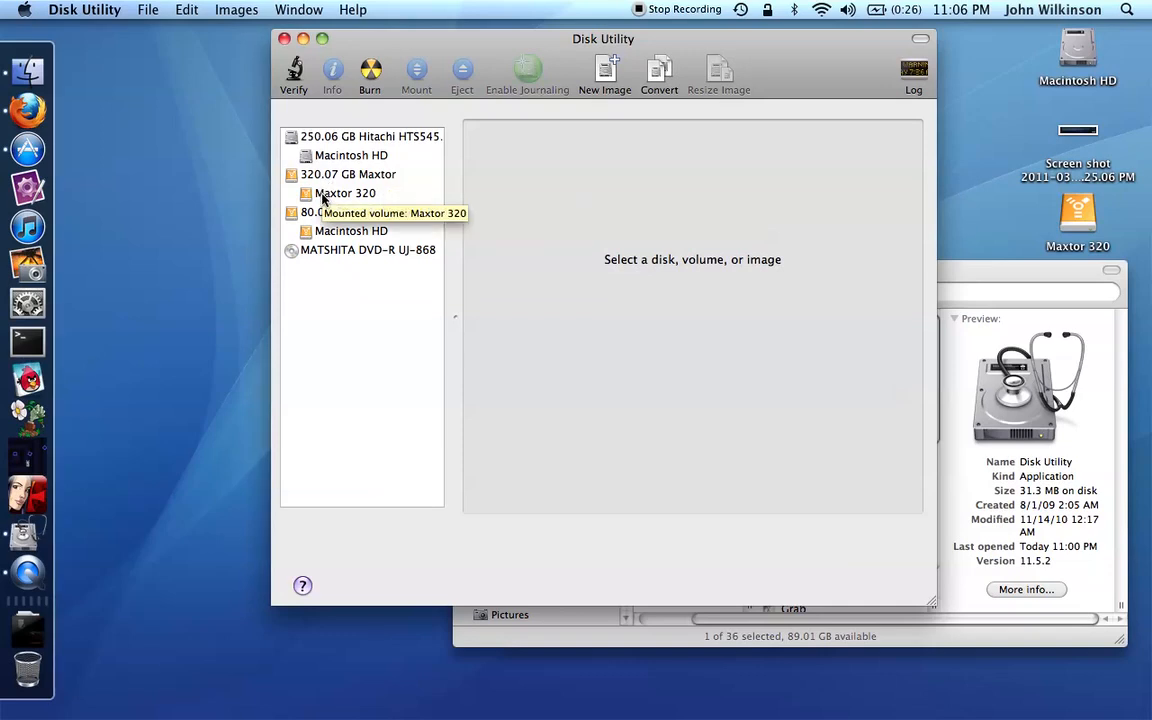
{"action": "left_click", "coordinate": [345, 193]}
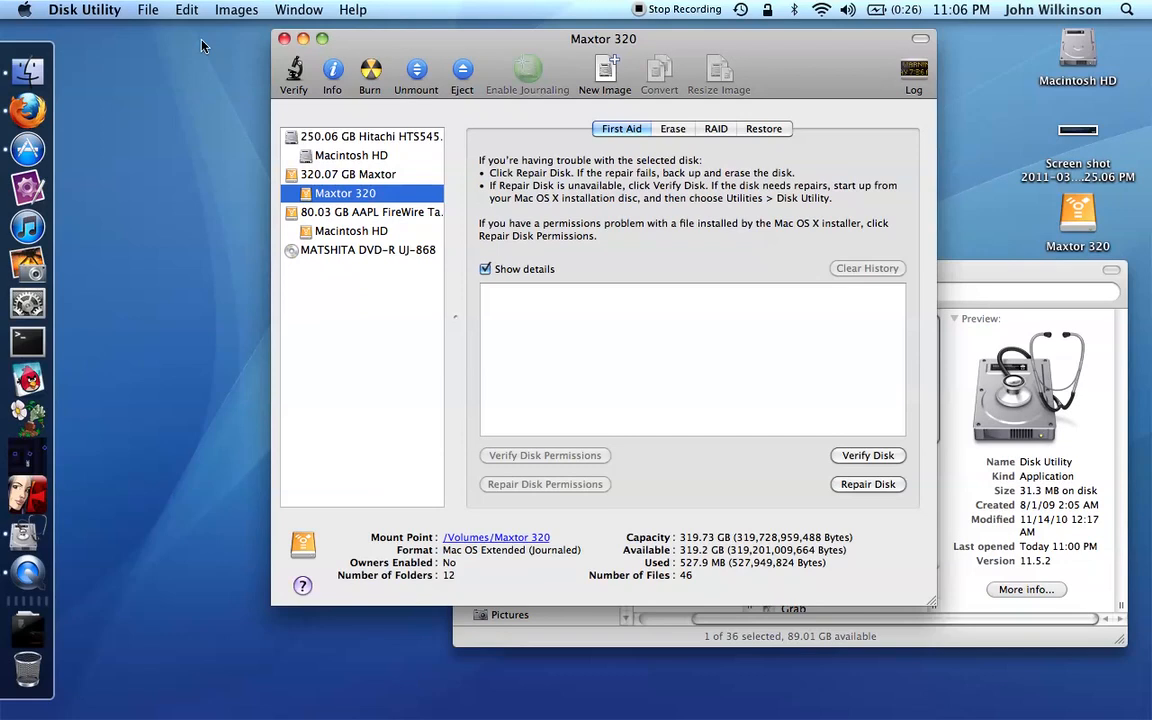
{"action": "left_click", "coordinate": [148, 9]}
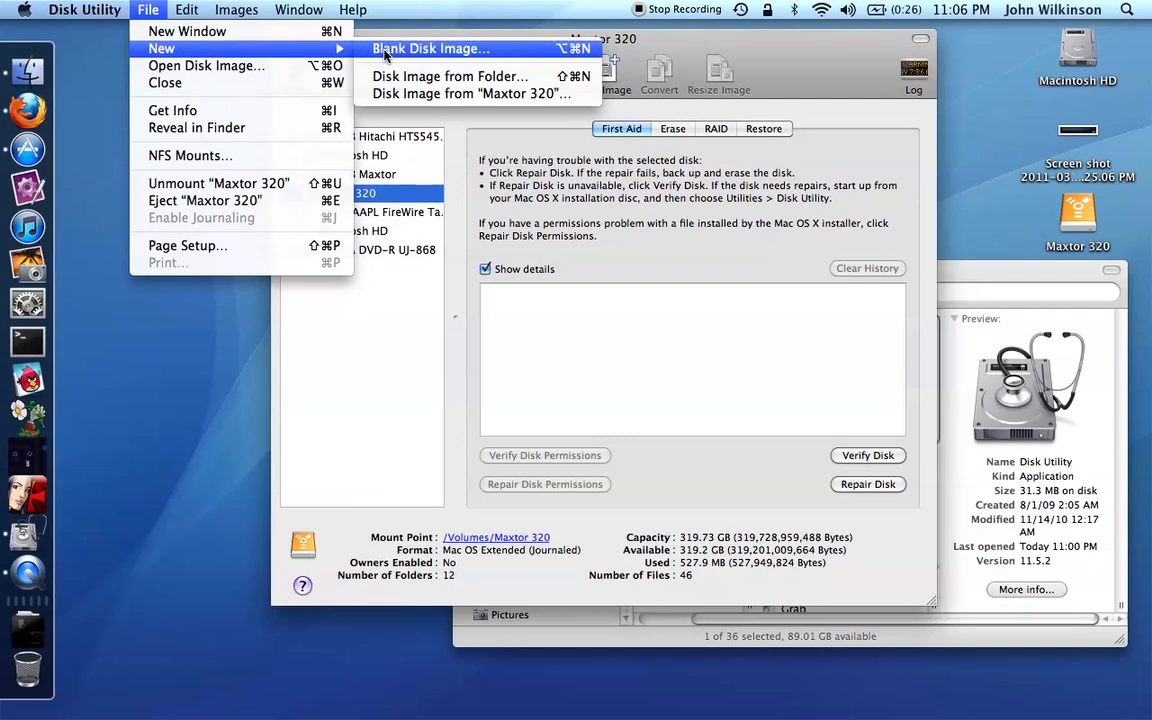
Step: Start a new blank disk image named "Laura's Disk" and show the size choices
{"action": "left_click", "coordinate": [430, 48]}
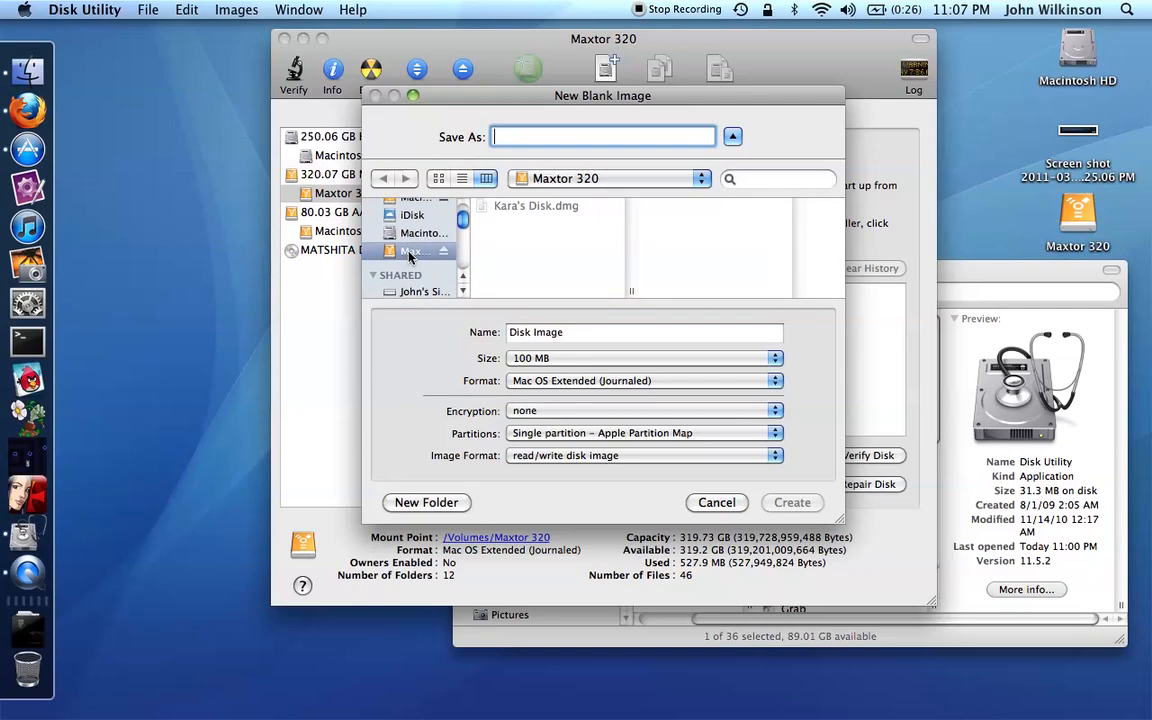
{"action": "left_click", "coordinate": [428, 251]}
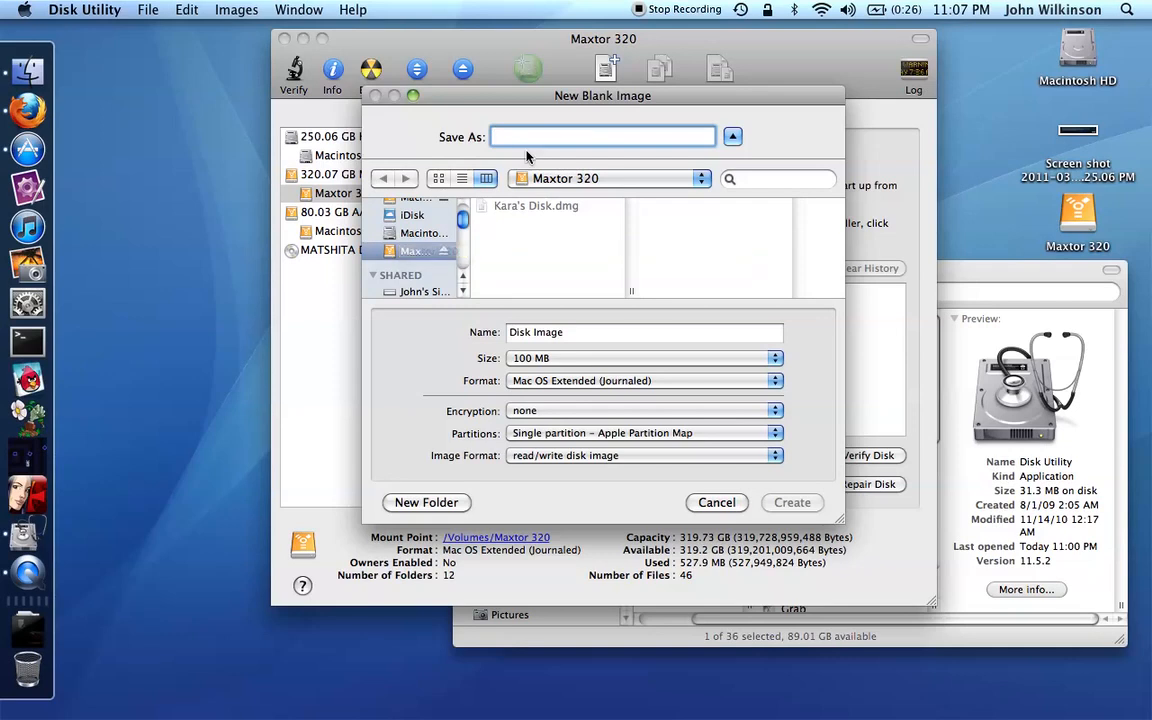
{"action": "type", "text": "Laura'd"}
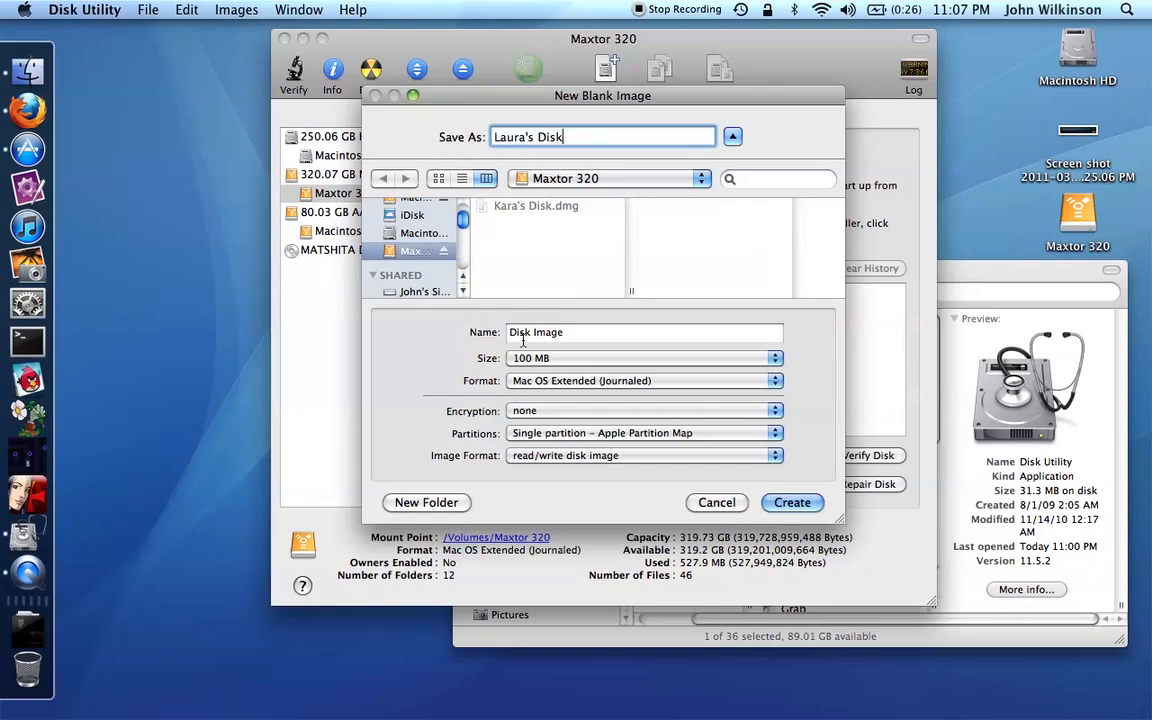
{"action": "type", "text": "Laura's Disk"}
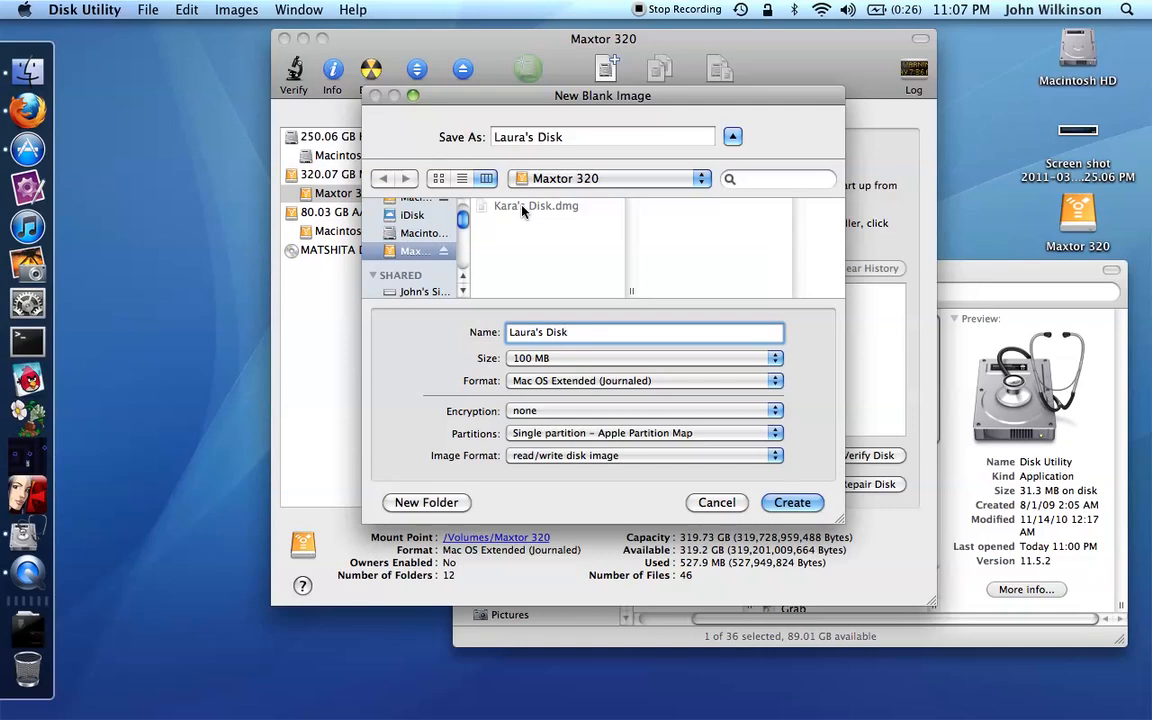
{"action": "left_click", "coordinate": [645, 358]}
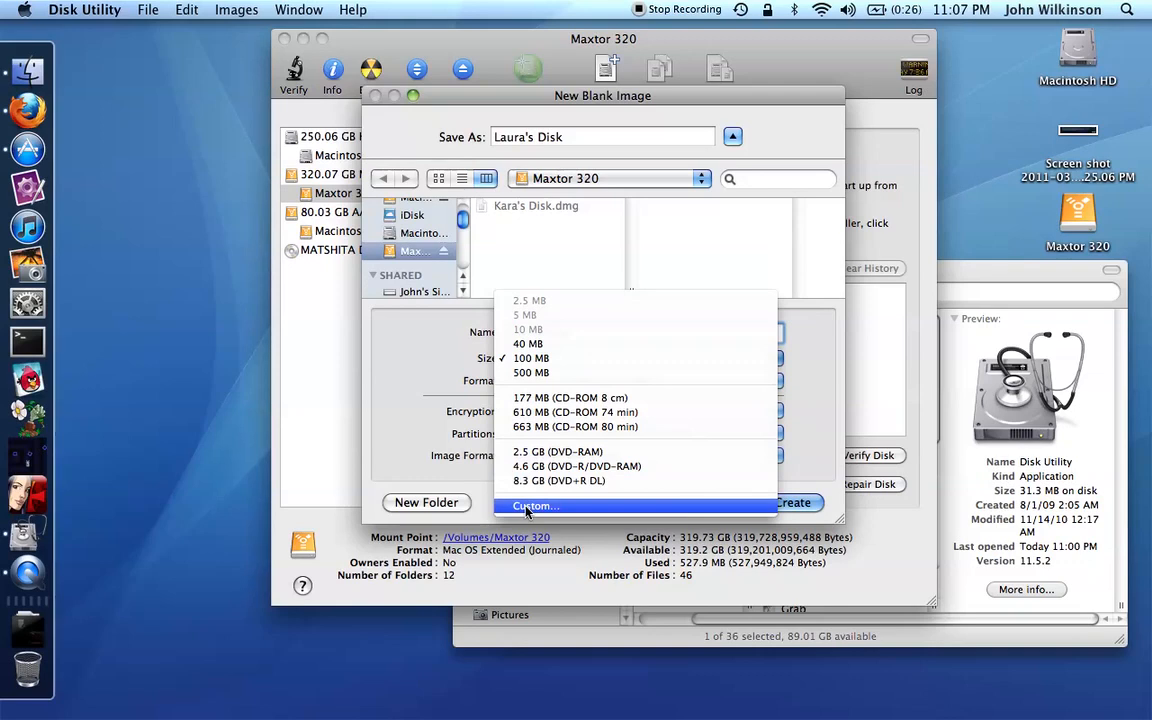
Step: Try a custom 80 GB size, then set the Laura's Disk image size to 100 MB
{"action": "left_click", "coordinate": [535, 505]}
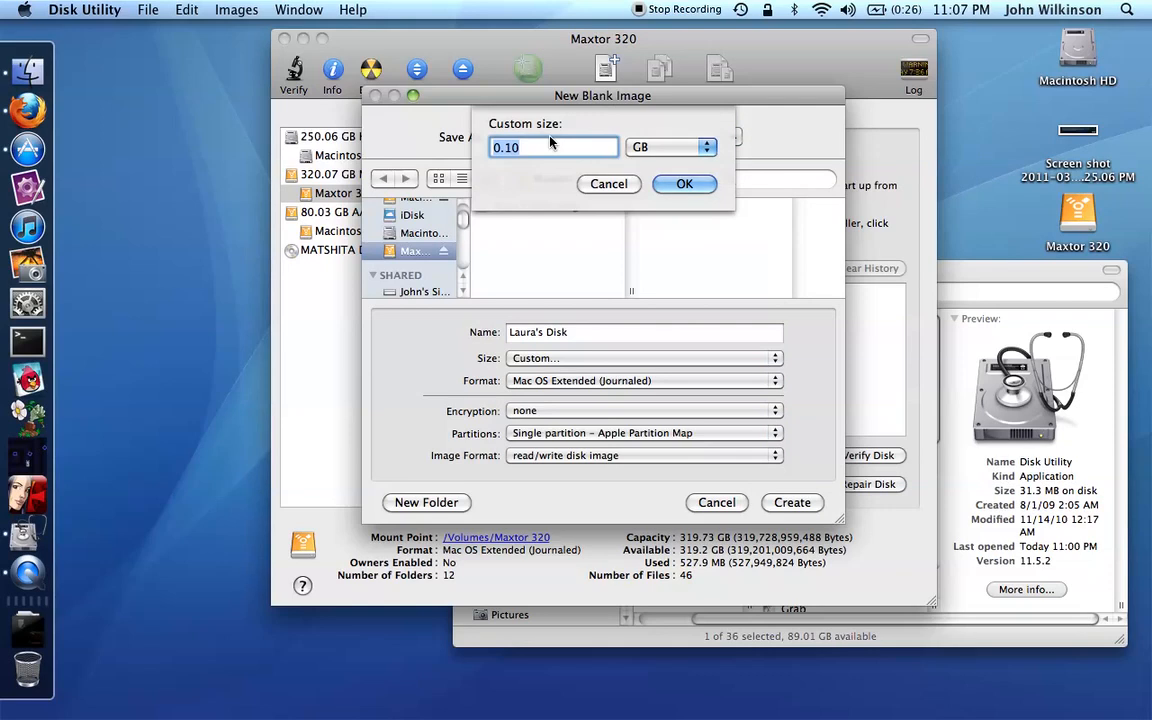
{"action": "type", "text": "80"}
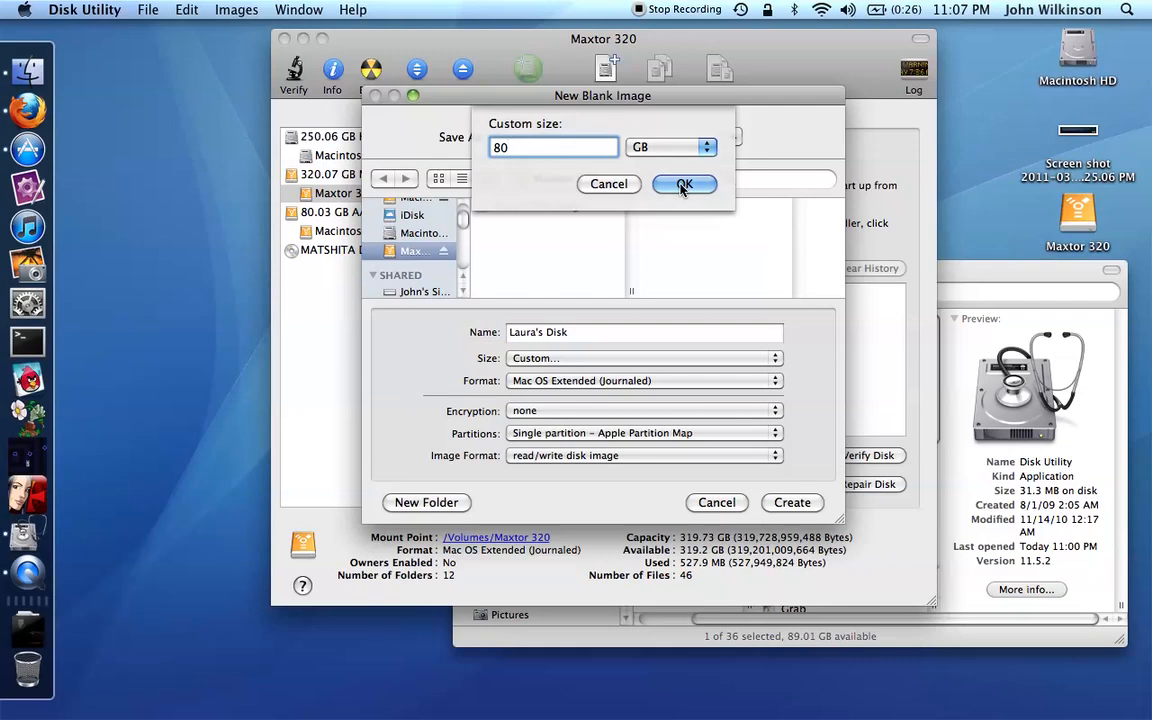
{"action": "left_click", "coordinate": [685, 184]}
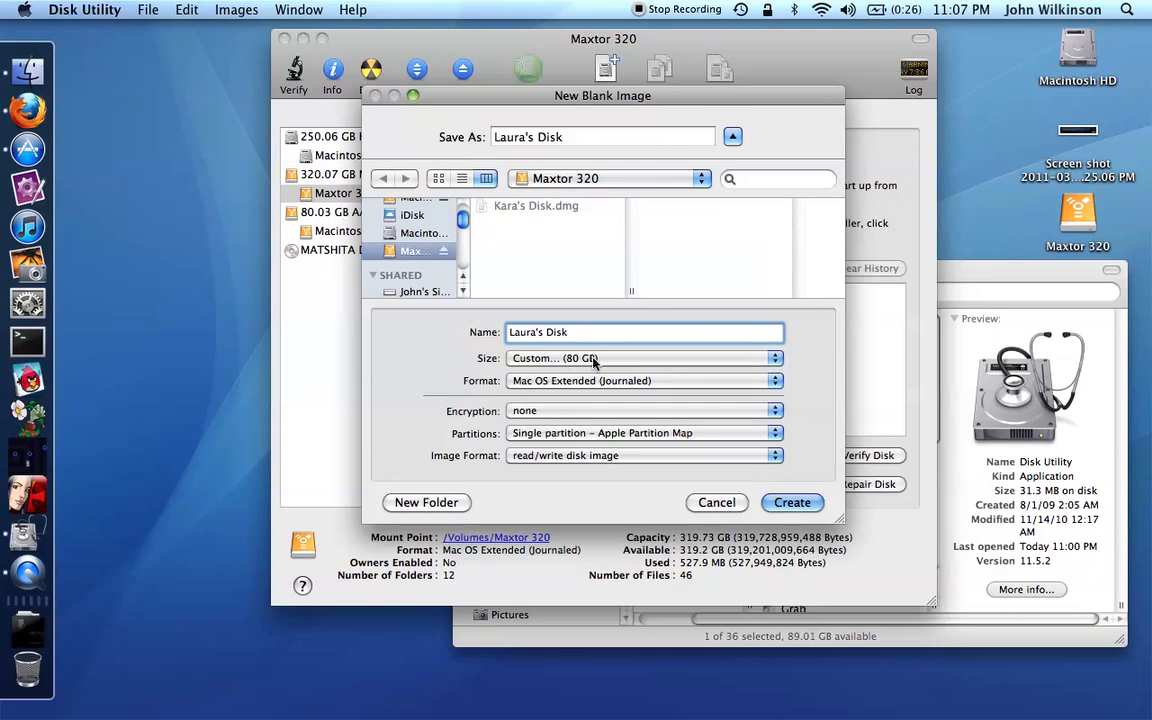
{"action": "left_click", "coordinate": [645, 332]}
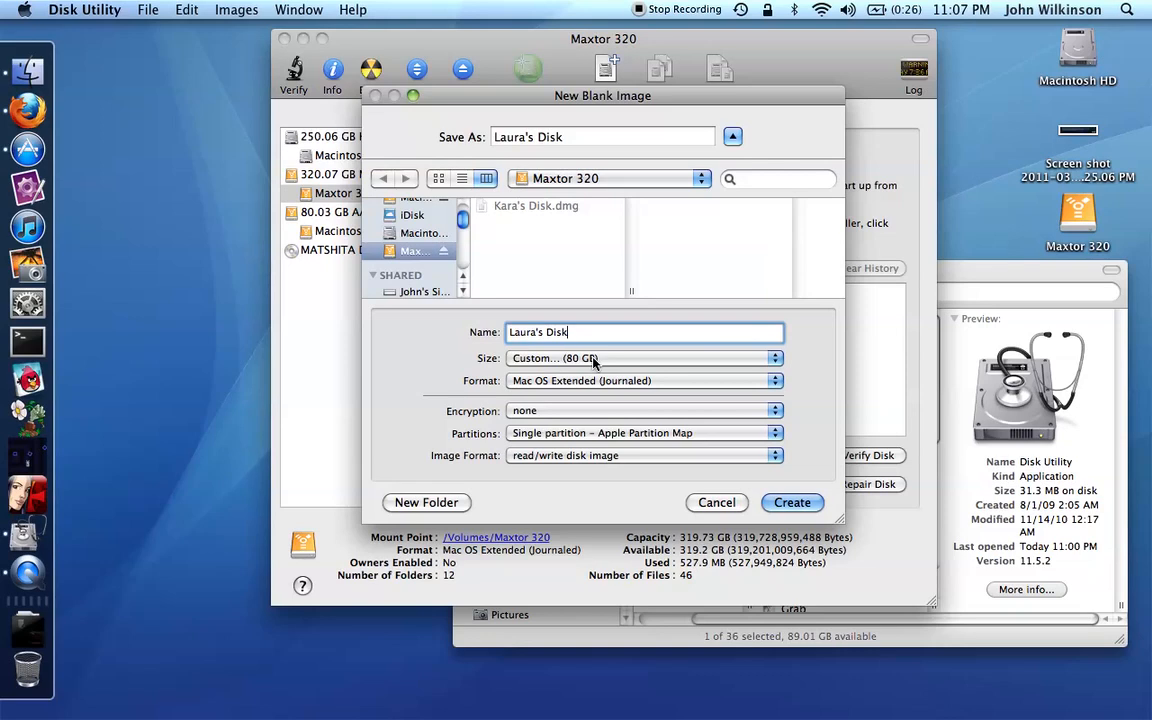
{"action": "left_click", "coordinate": [645, 358]}
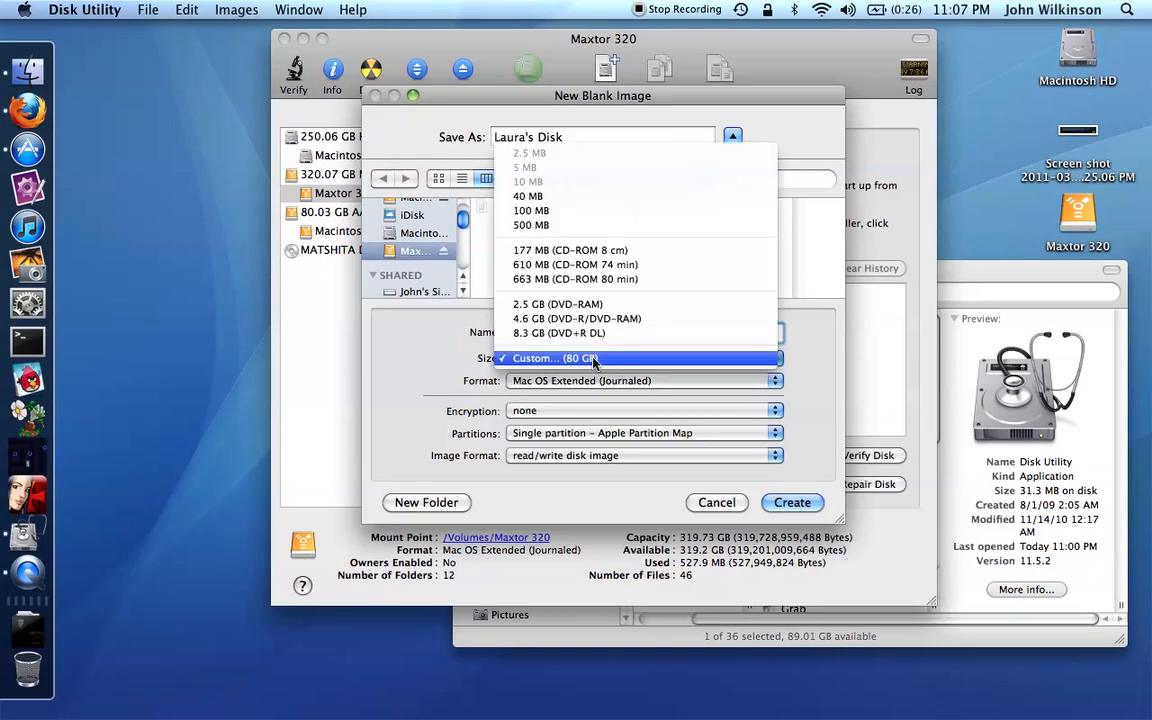
{"action": "left_click", "coordinate": [531, 210]}
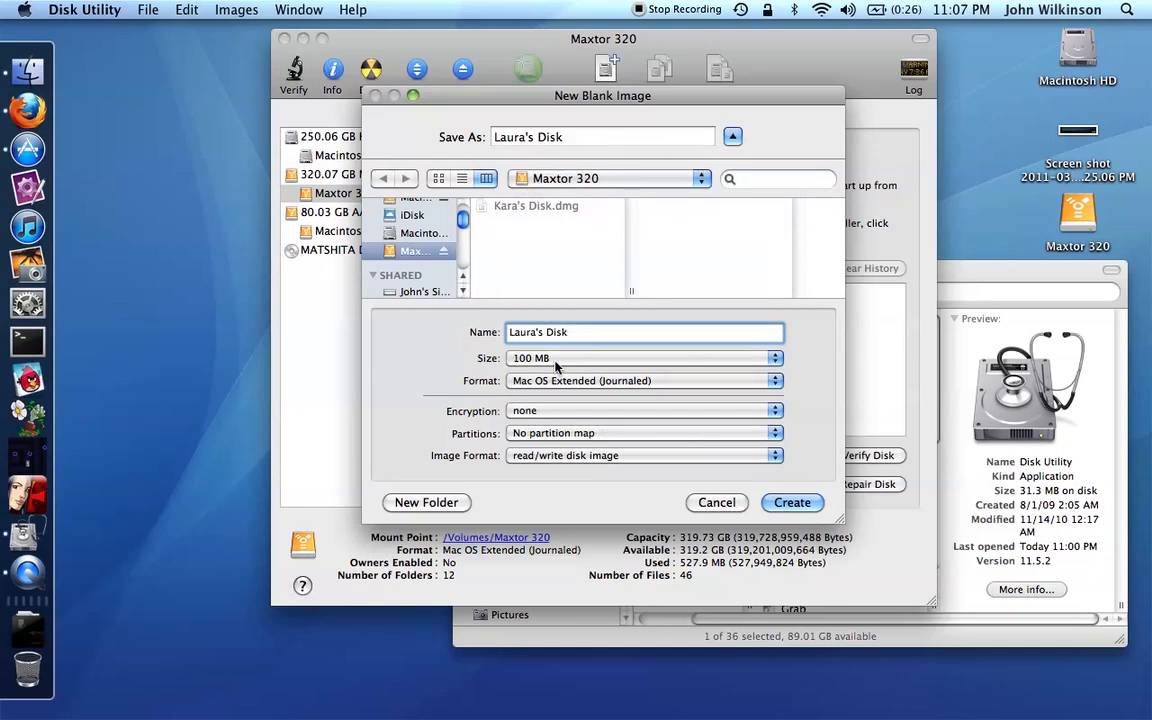
{"action": "left_click", "coordinate": [645, 332]}
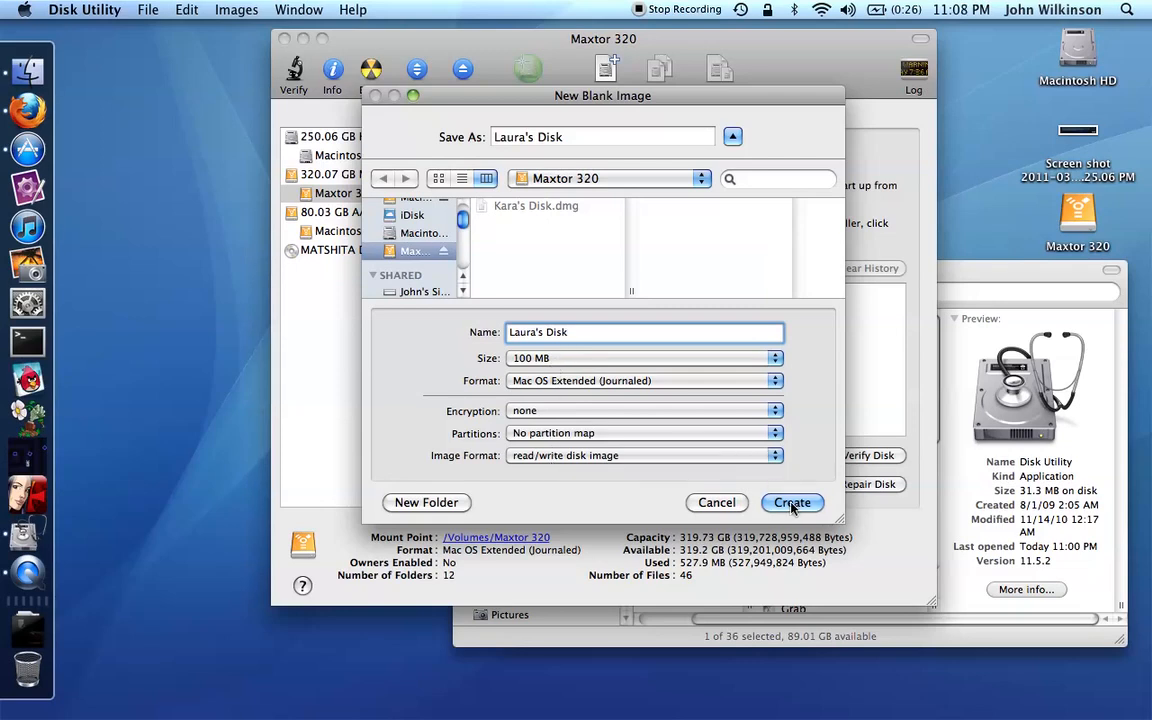
Step: Create Laura's Disk.dmg and select its mounted 102.4 MB Laura's Disk volume
{"action": "left_click", "coordinate": [791, 502]}
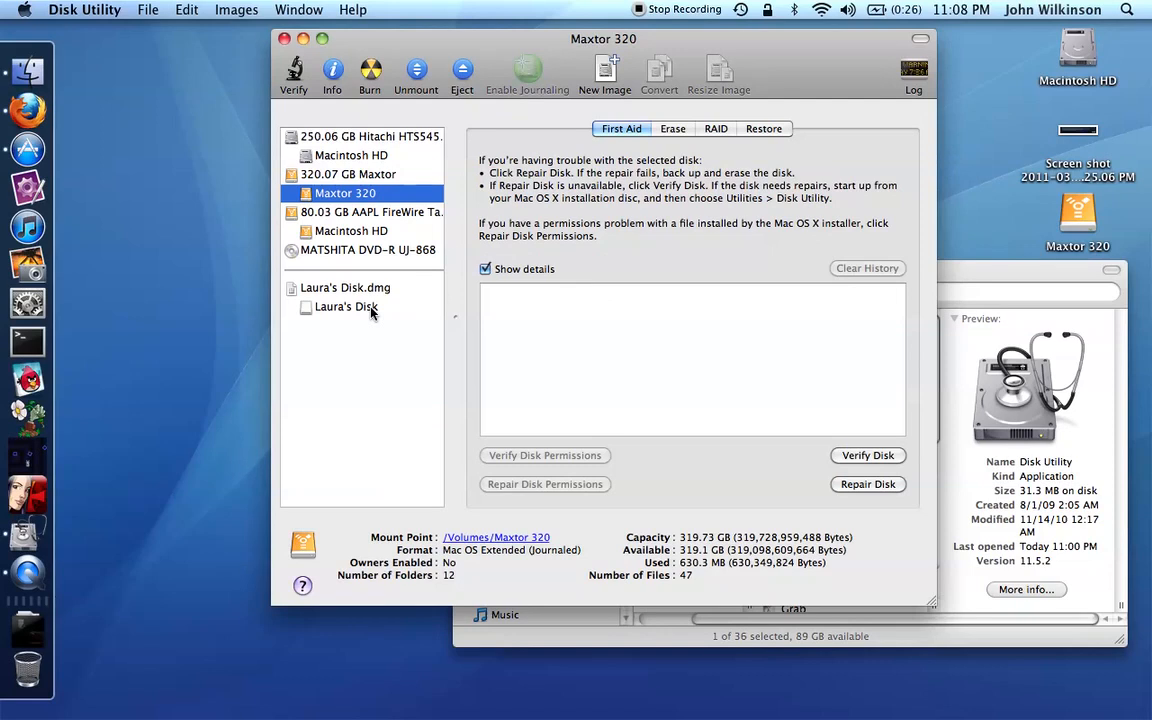
{"action": "mouse_move", "coordinate": [348, 313]}
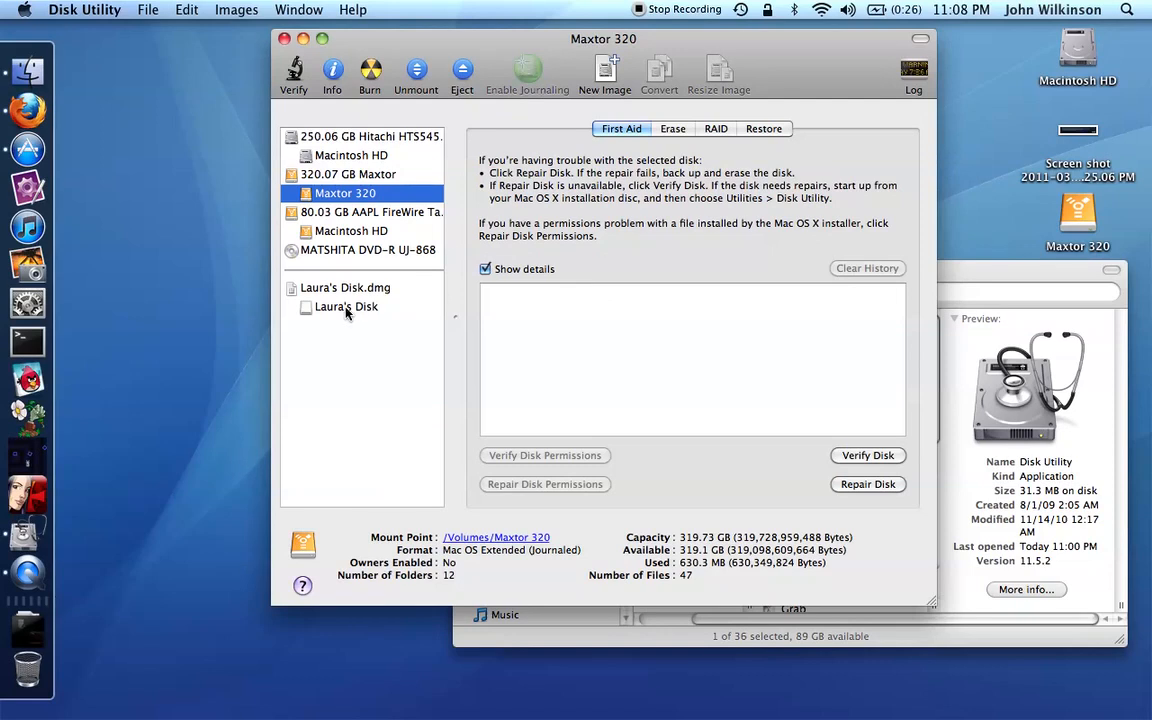
{"action": "mouse_move", "coordinate": [349, 314]}
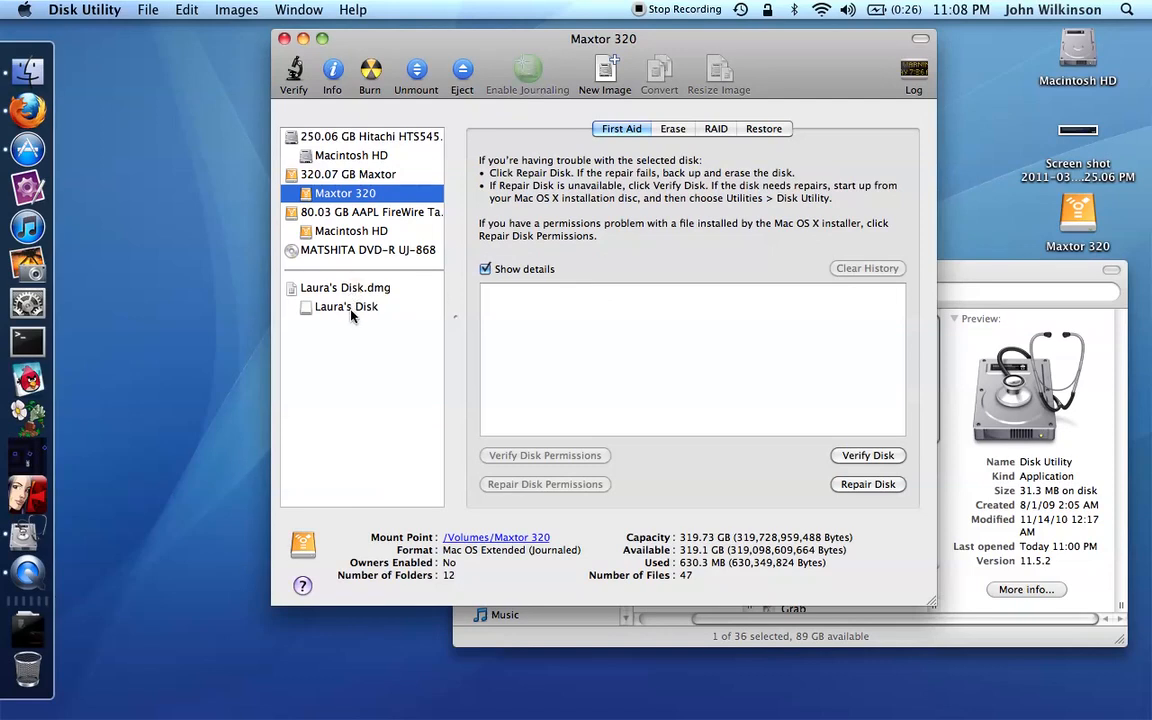
{"action": "mouse_move", "coordinate": [346, 306]}
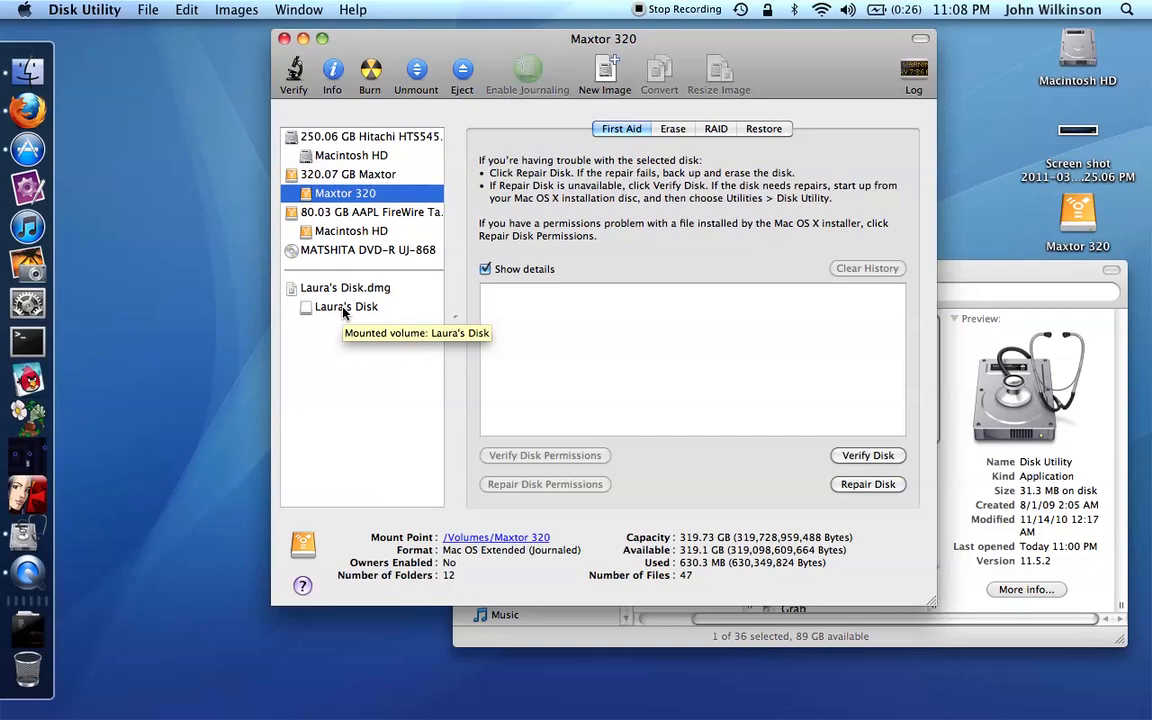
{"action": "left_click", "coordinate": [345, 307]}
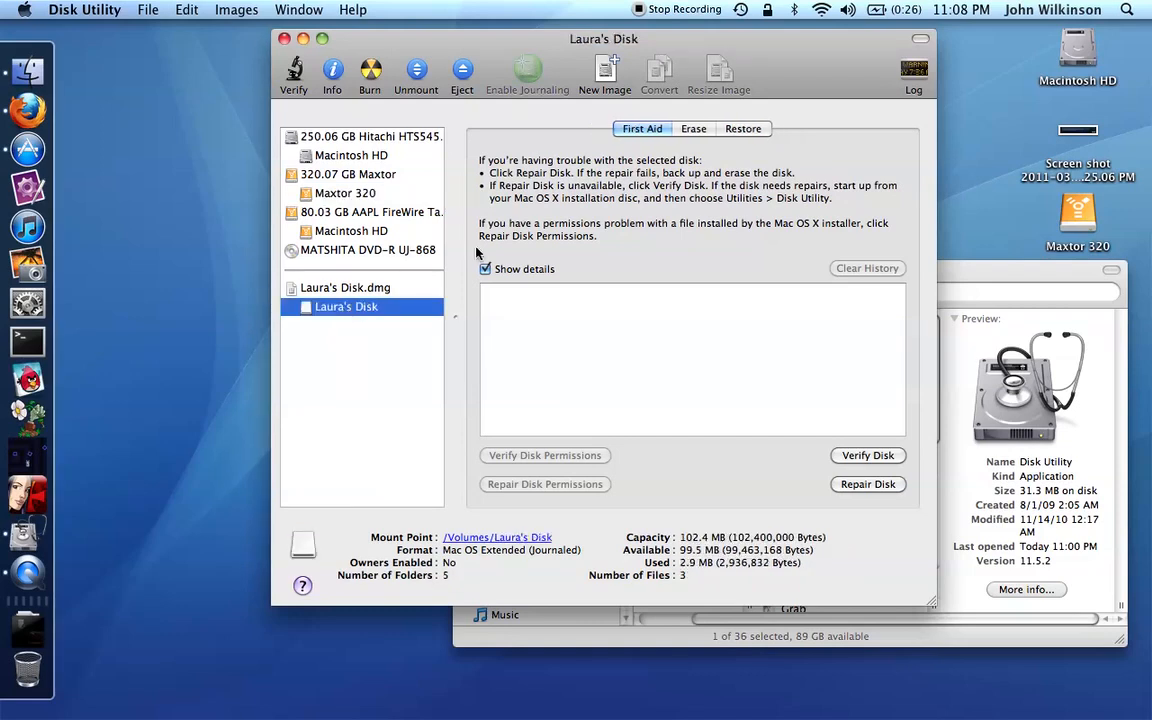
Step: On the Restore tab, set Macintosh HD as source and Maxtor 320 as destination
{"action": "left_click", "coordinate": [743, 128]}
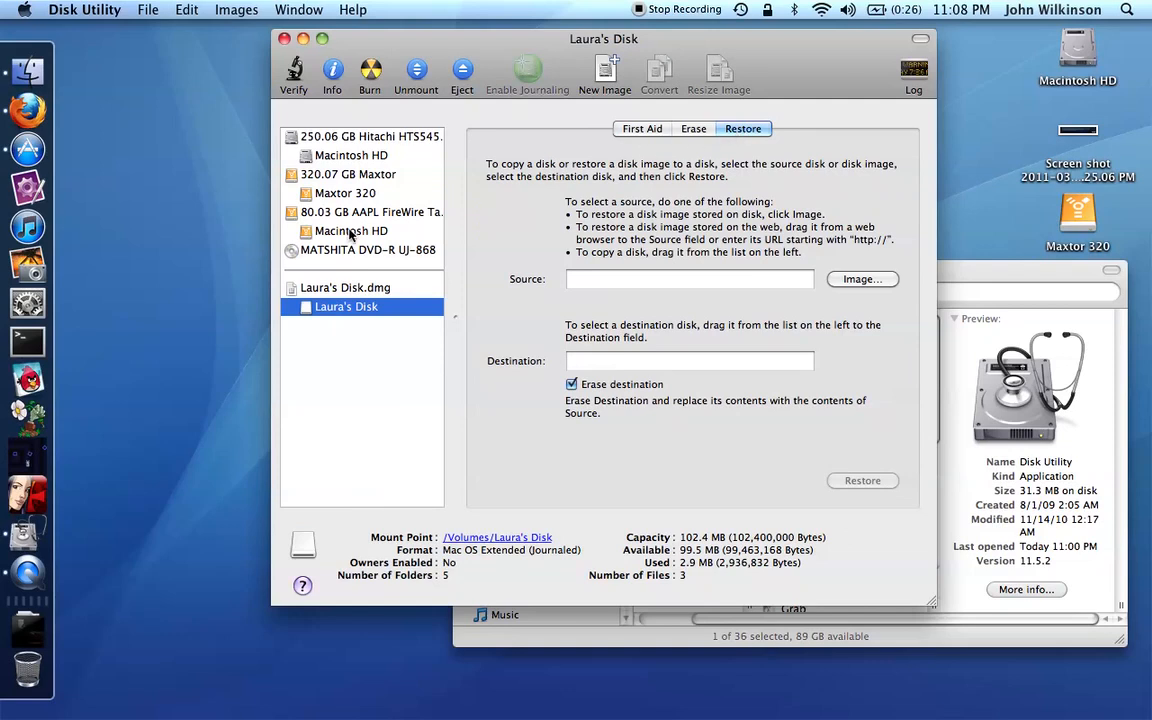
{"action": "mouse_move", "coordinate": [351, 231]}
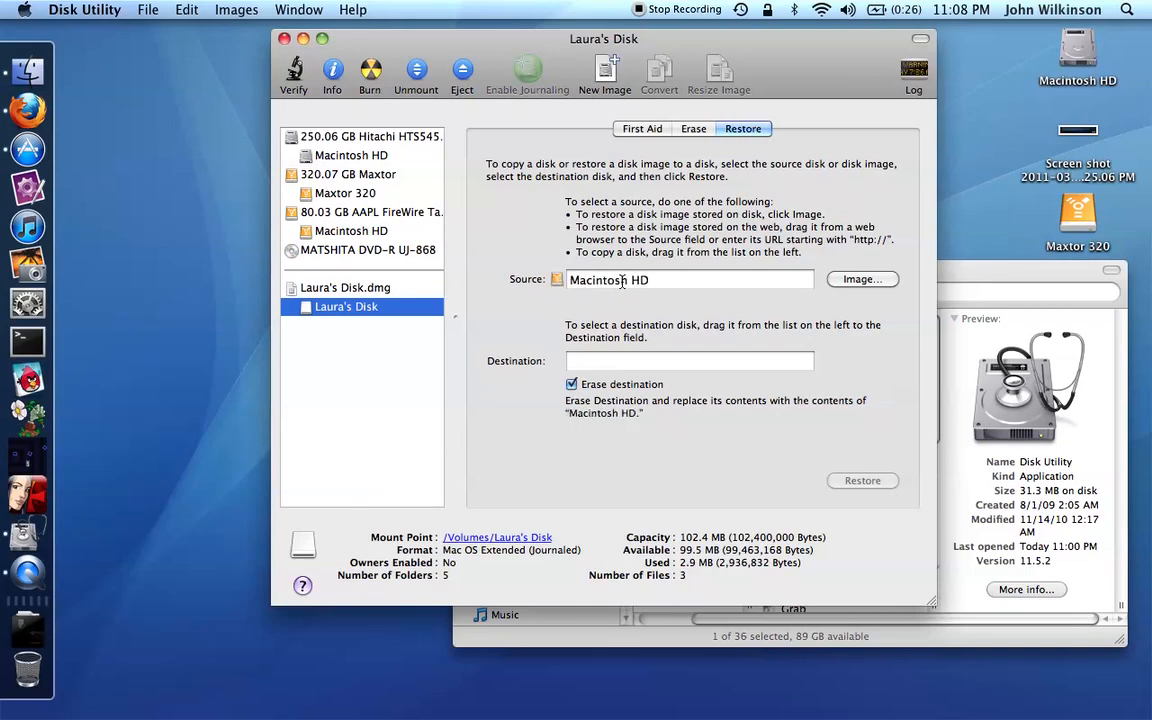
{"action": "mouse_move", "coordinate": [345, 307]}
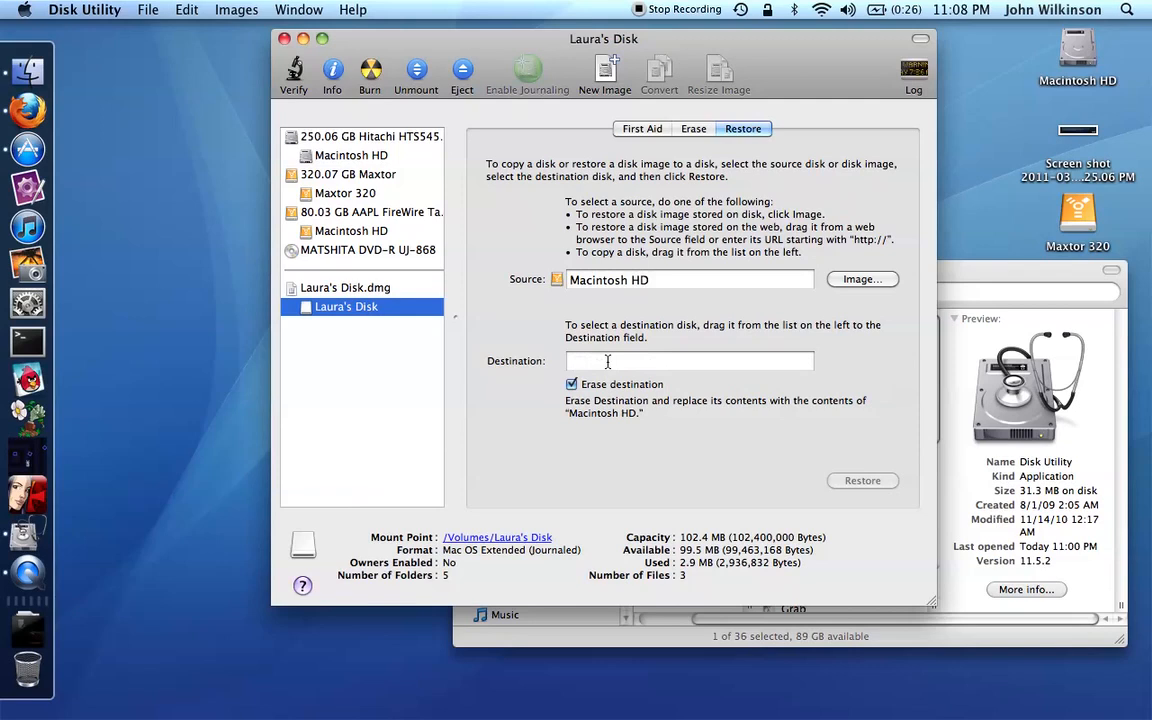
{"action": "left_click_drag", "start_coordinate": [345, 287], "coordinate": [630, 361]}
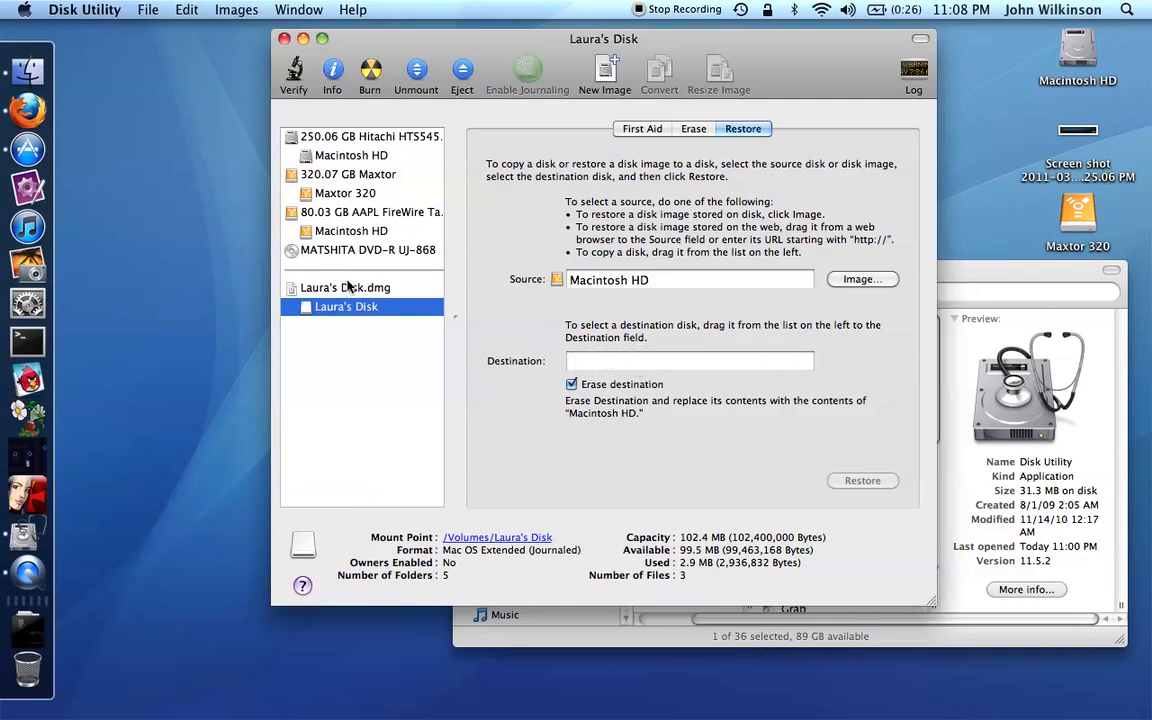
{"action": "mouse_move", "coordinate": [345, 291]}
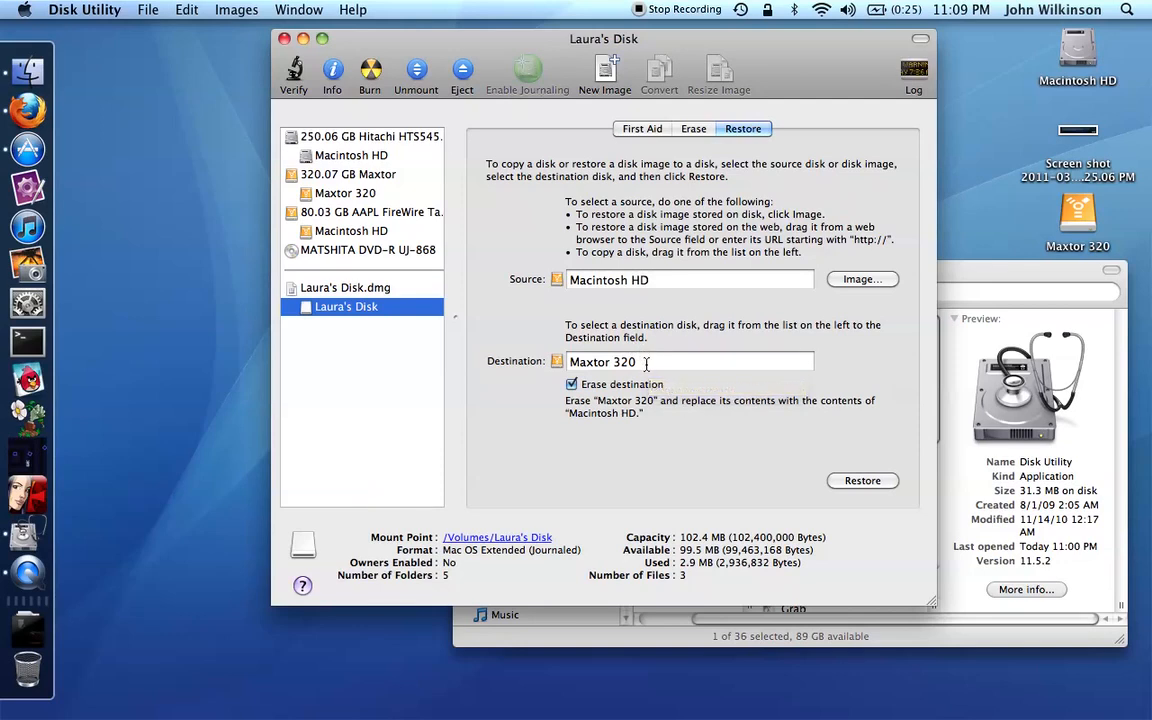
{"action": "left_click", "coordinate": [346, 307]}
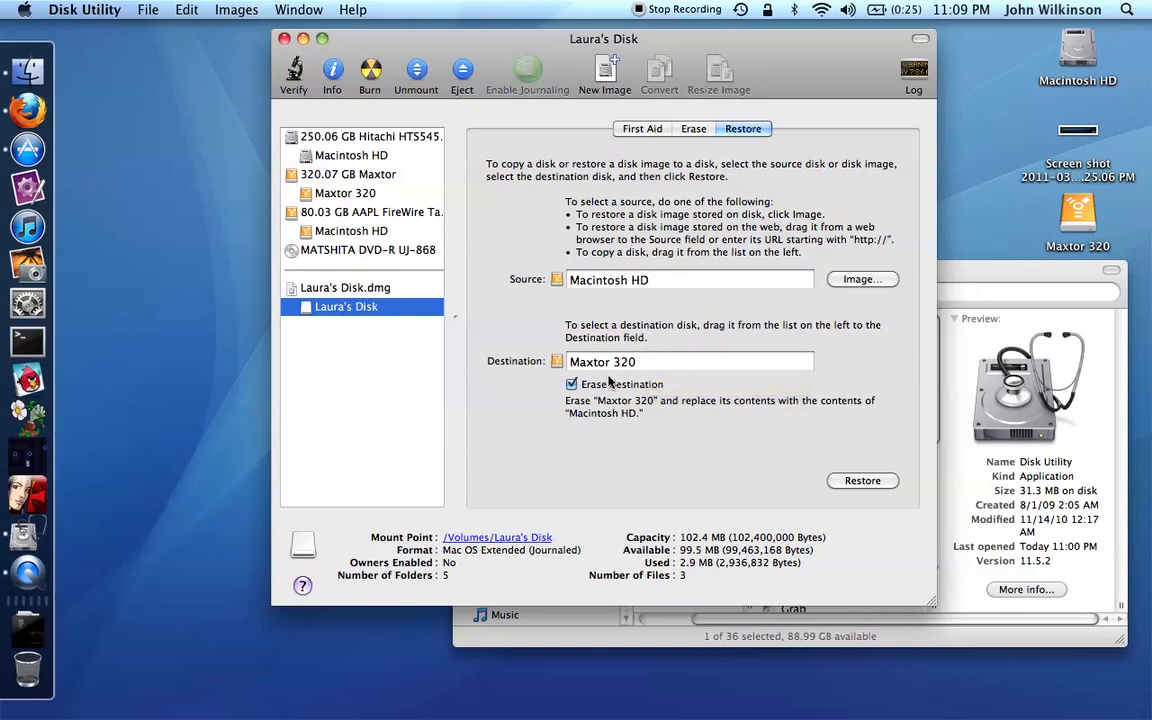
{"action": "mouse_move", "coordinate": [617, 370]}
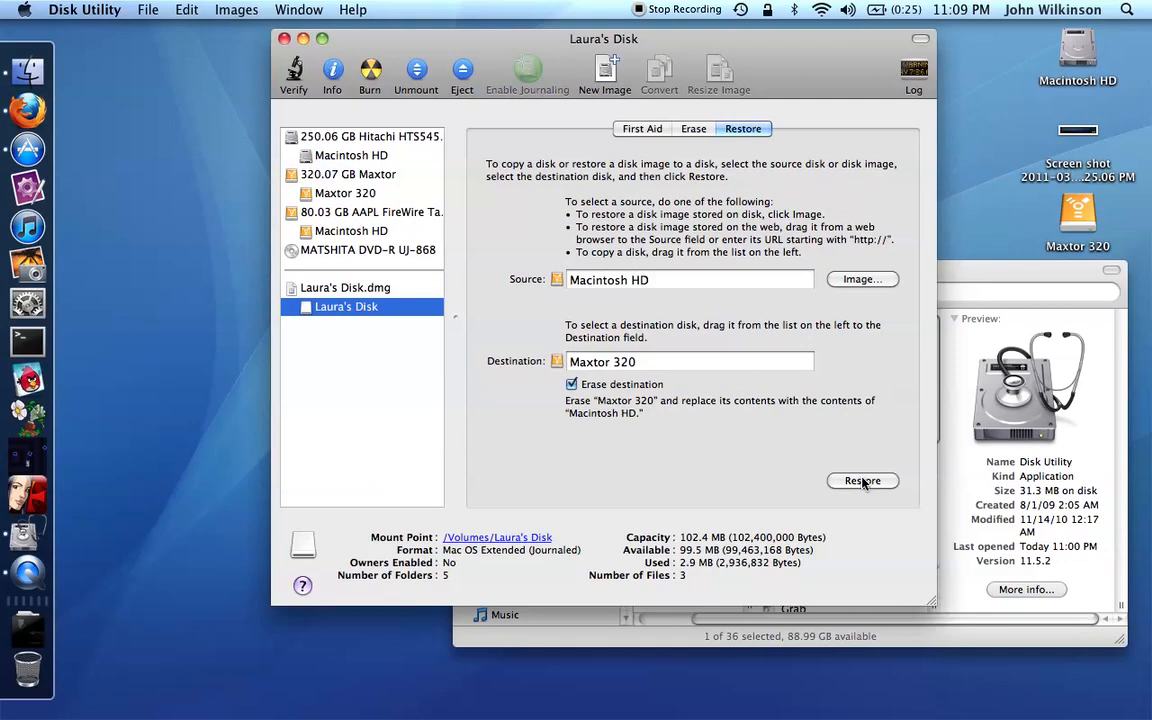
{"action": "left_click", "coordinate": [862, 481]}
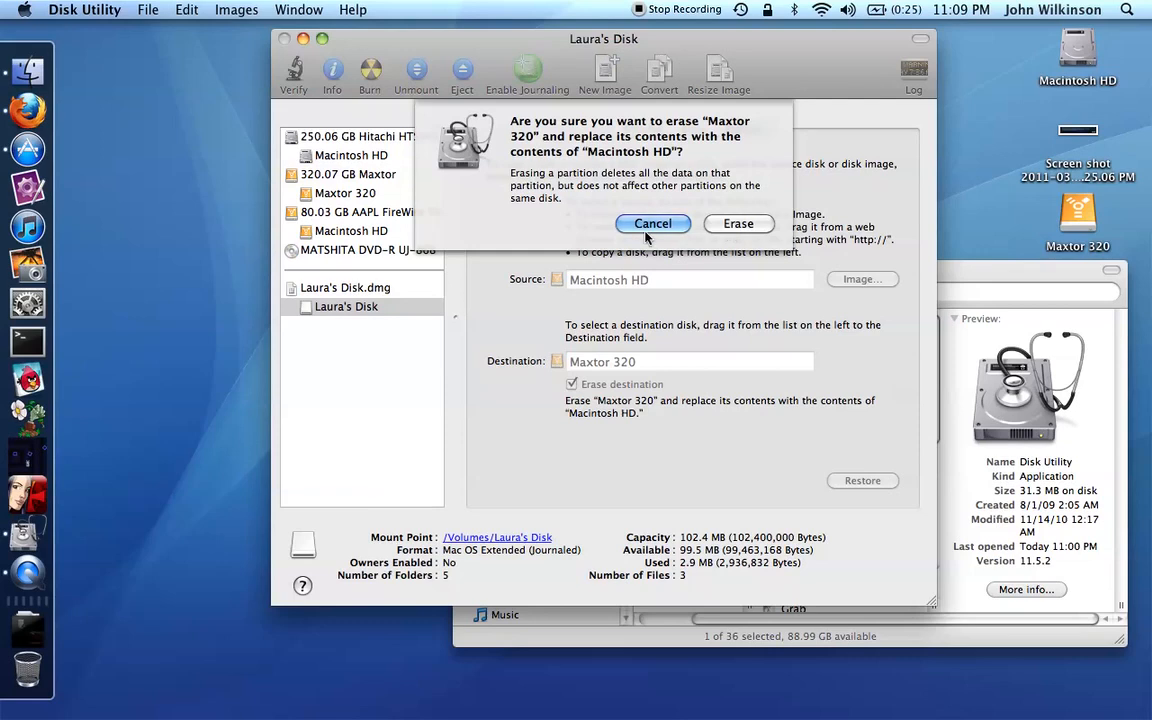
{"action": "left_click", "coordinate": [652, 223]}
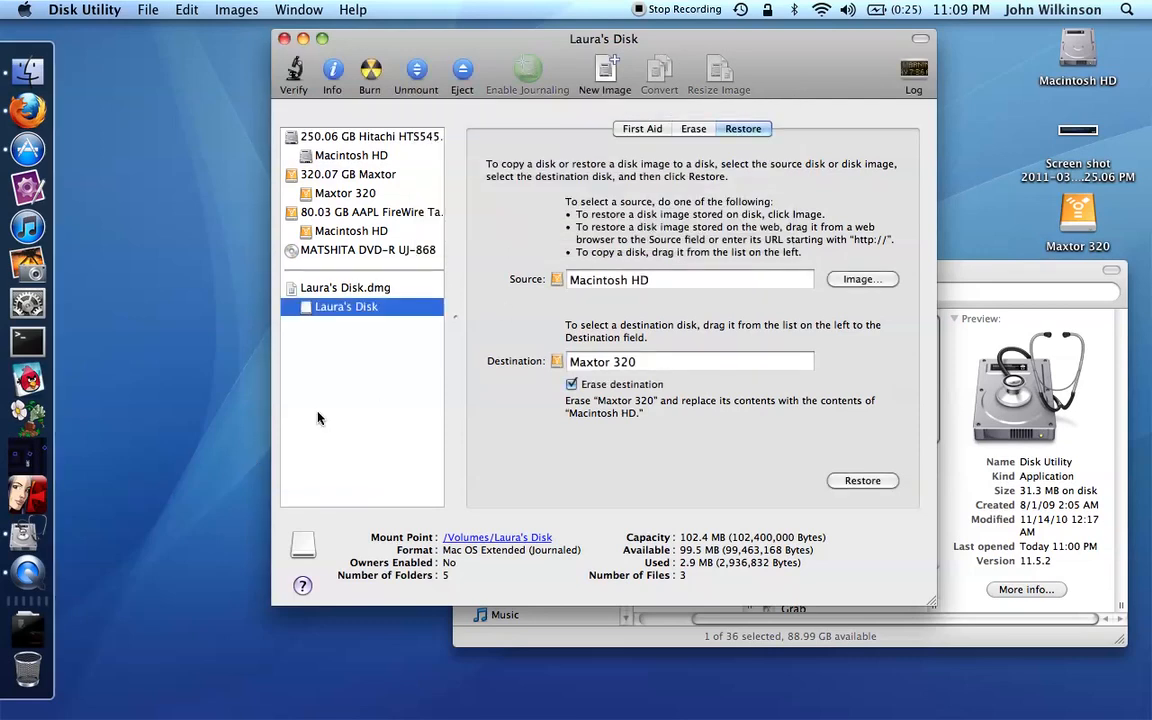
{"action": "mouse_move", "coordinate": [413, 393]}
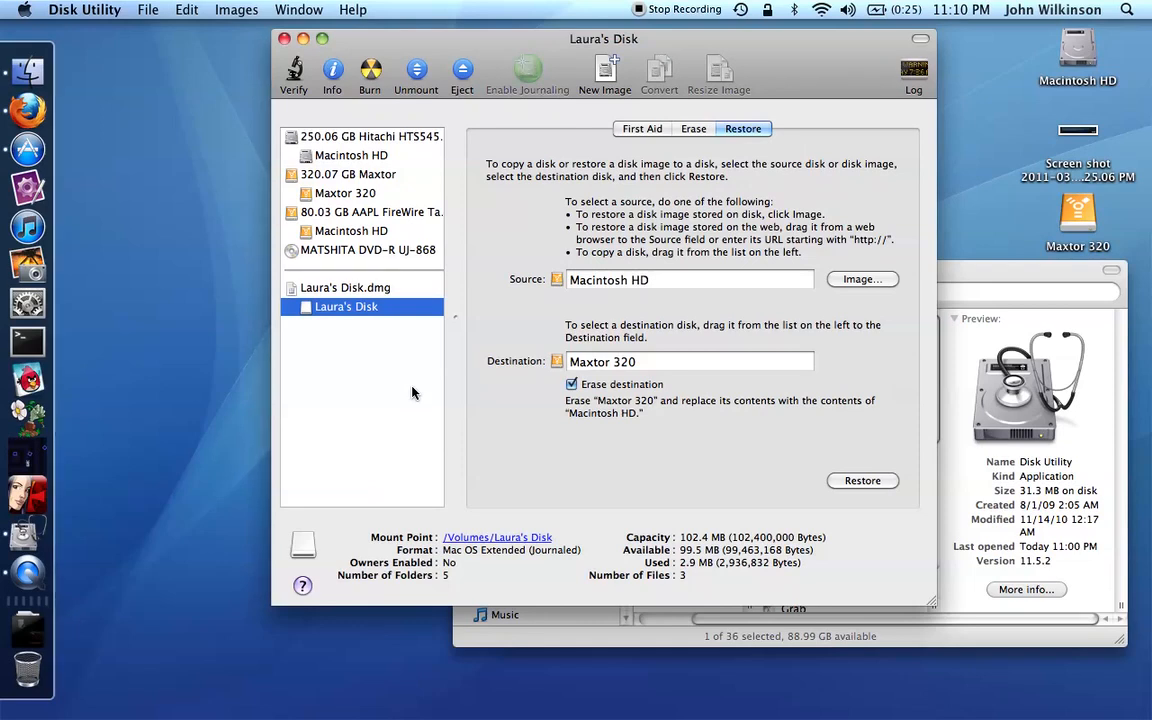
{"action": "mouse_move", "coordinate": [513, 451]}
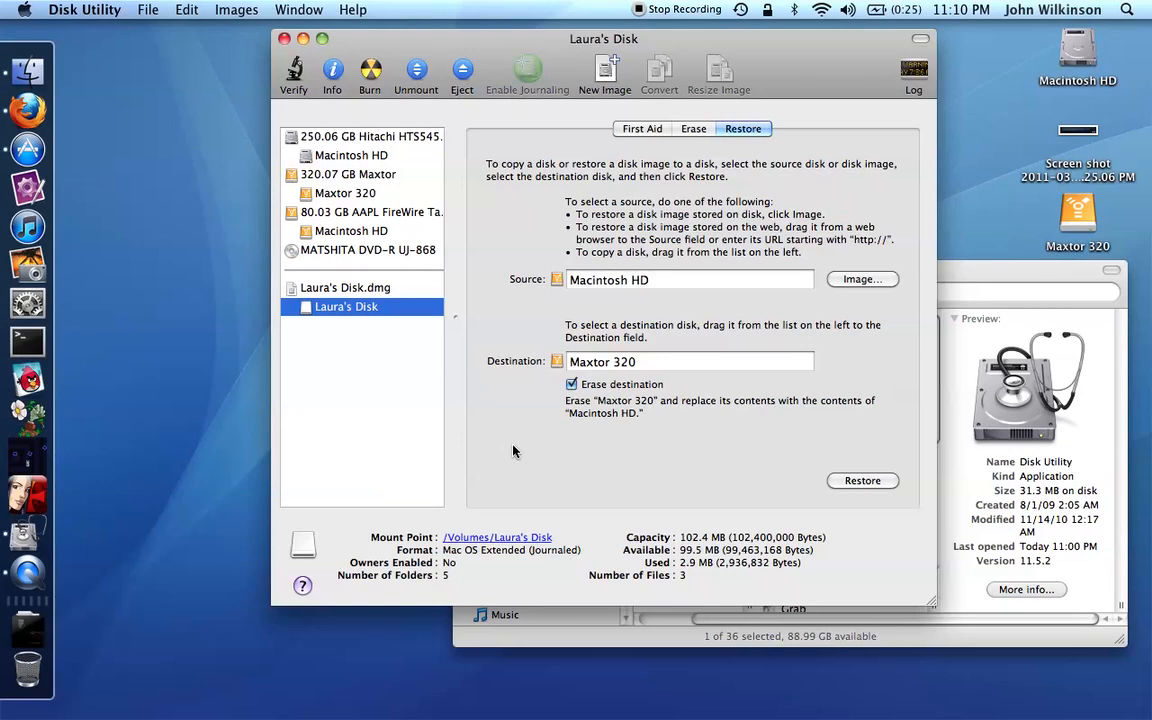